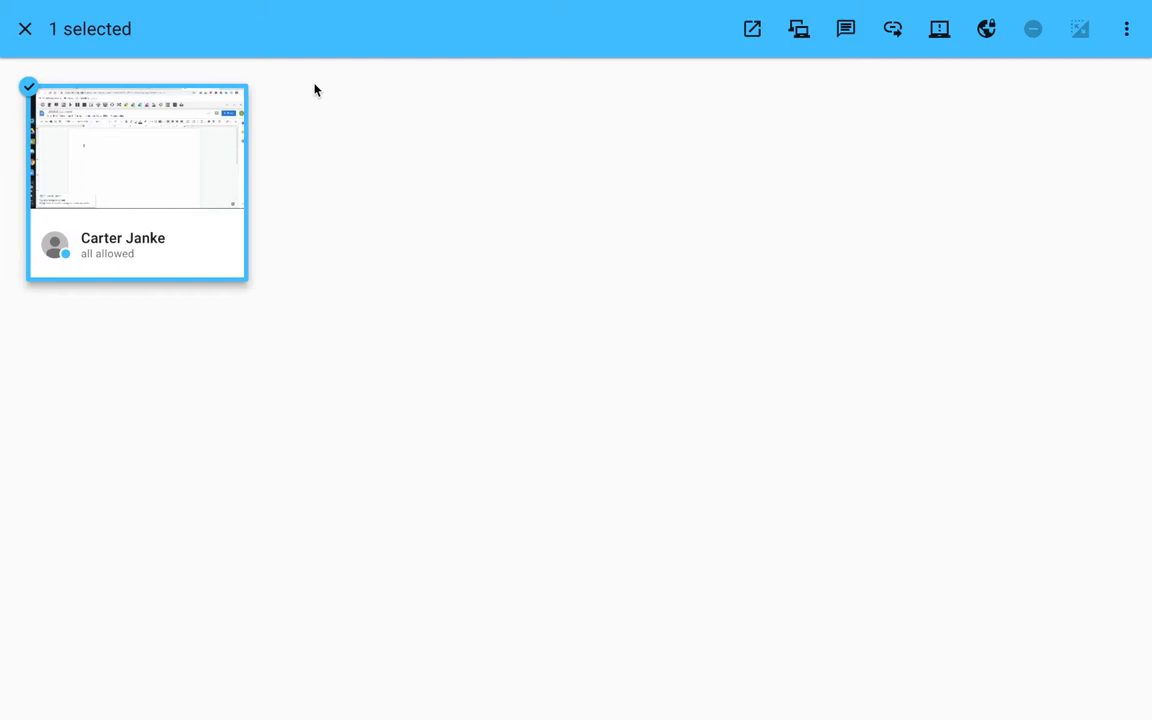
mouse_move(390, 84)
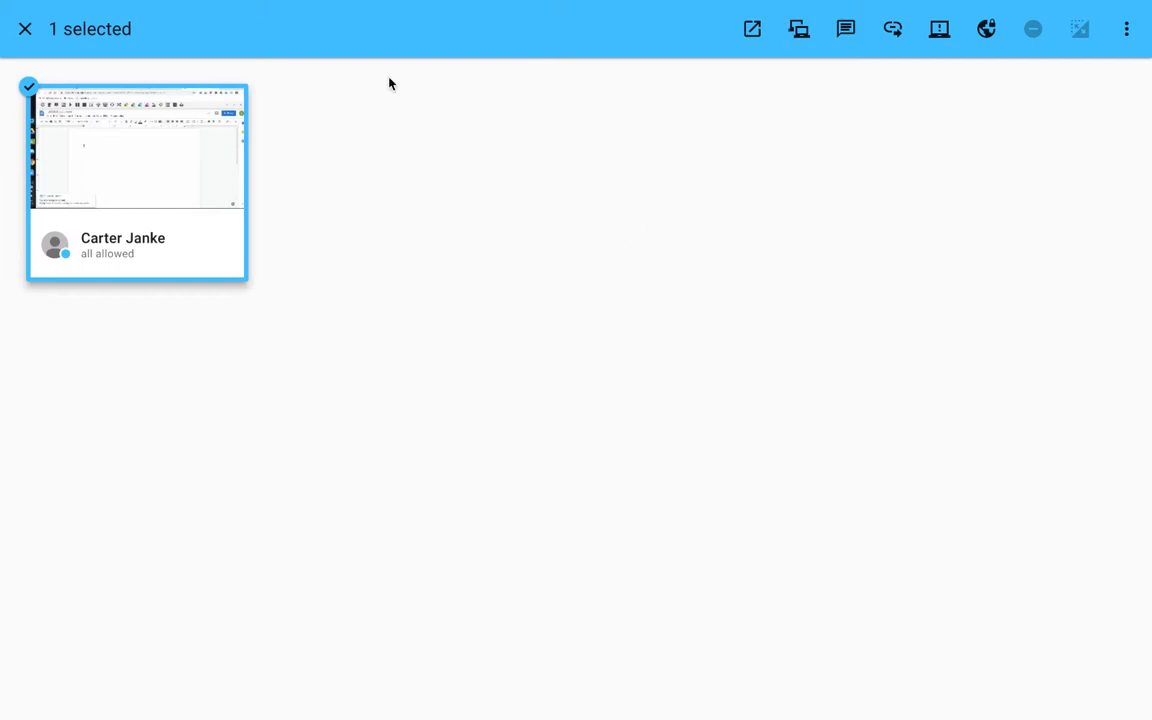
click(24, 28)
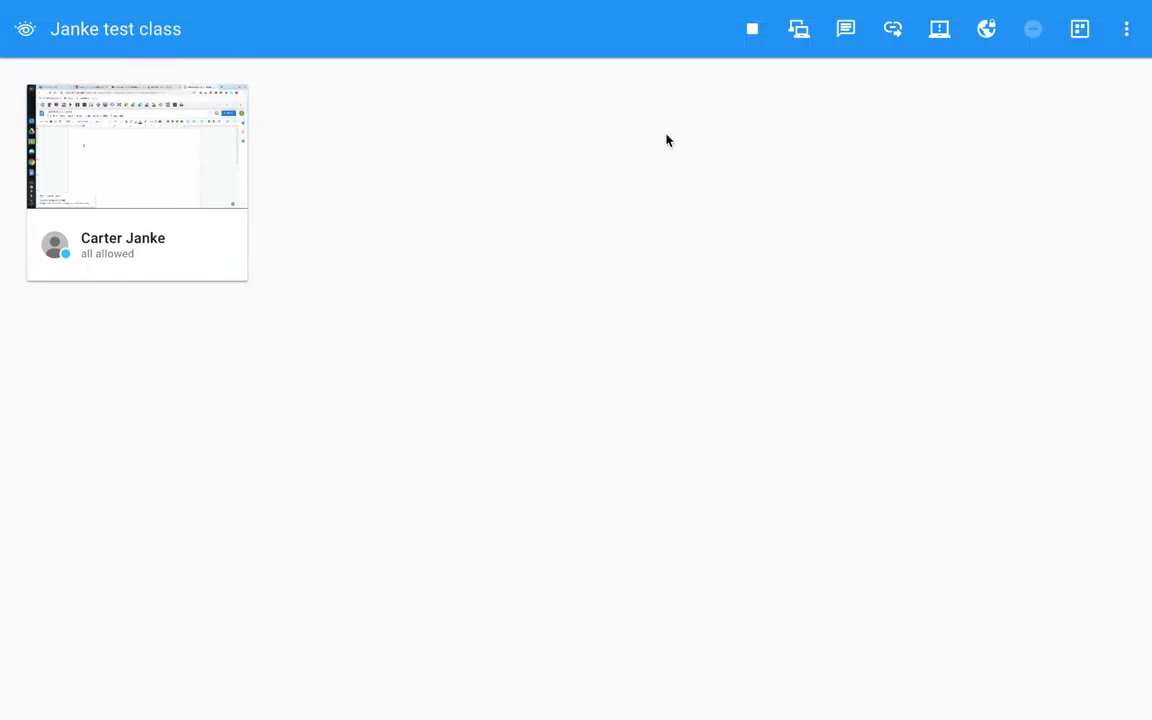
mouse_move(656, 174)
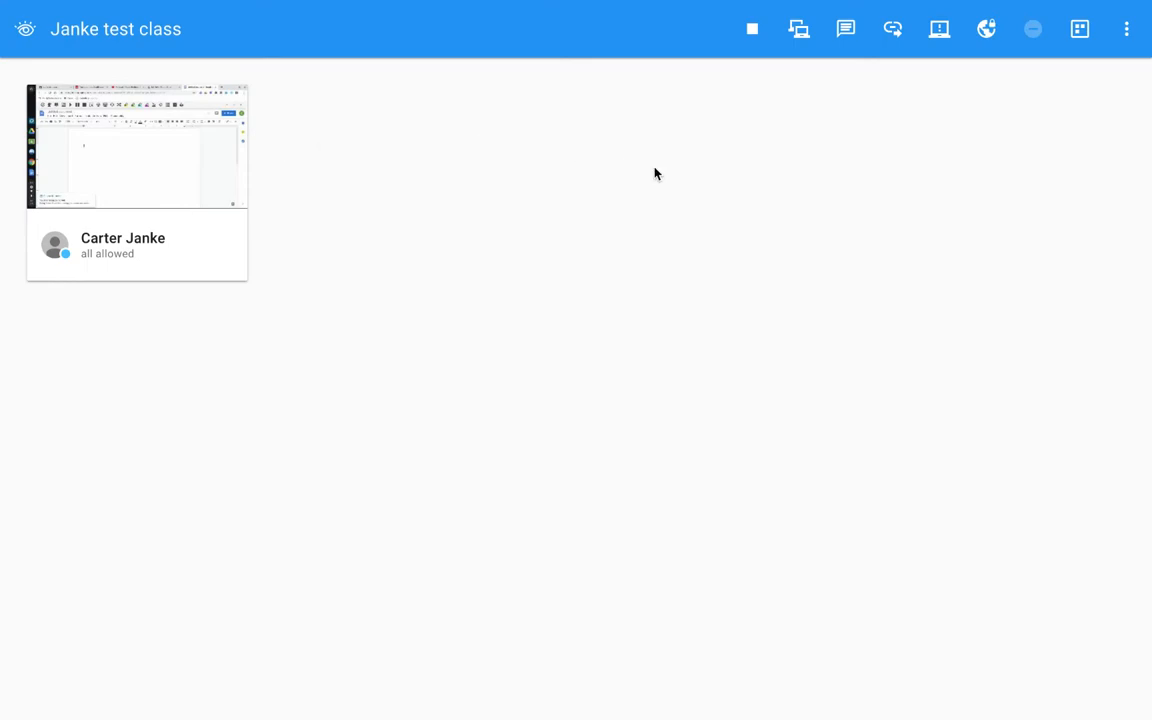
mouse_move(670, 154)
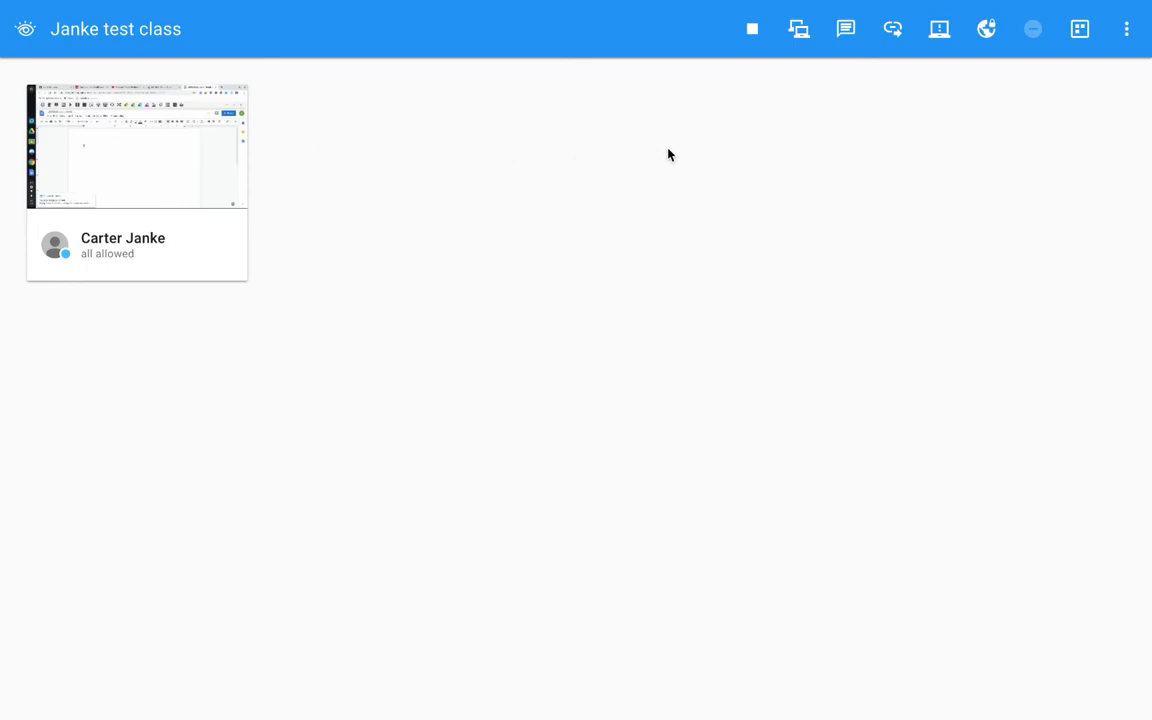
mouse_move(798, 110)
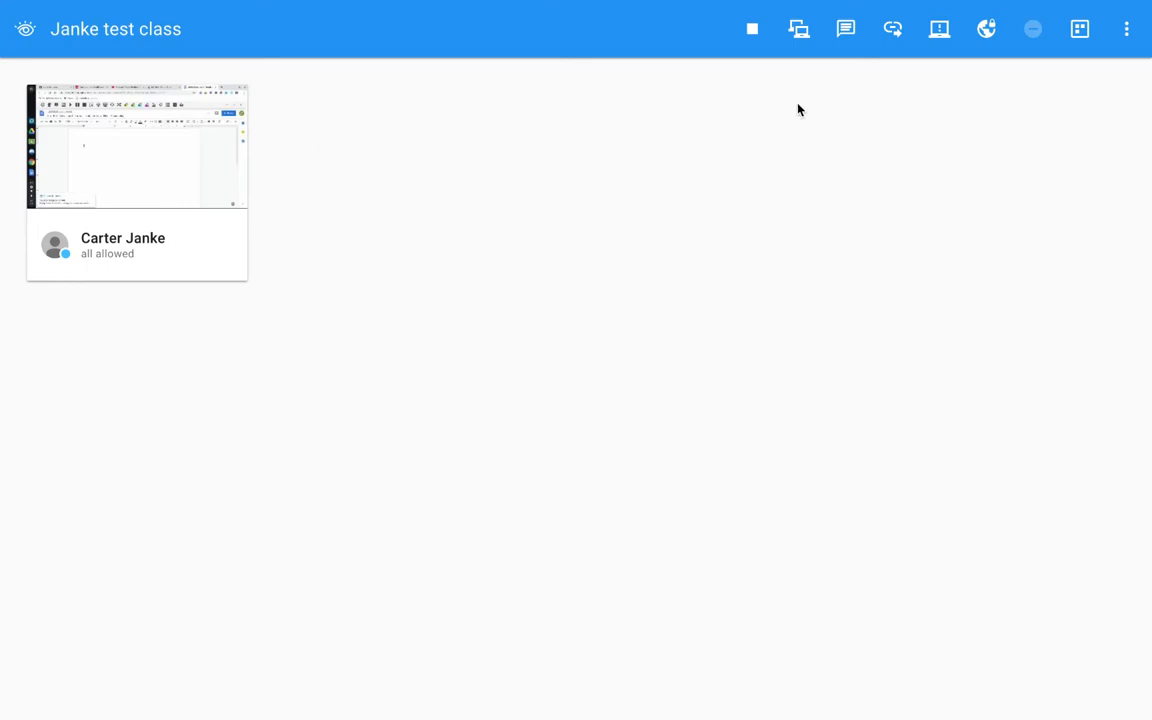
mouse_move(844, 28)
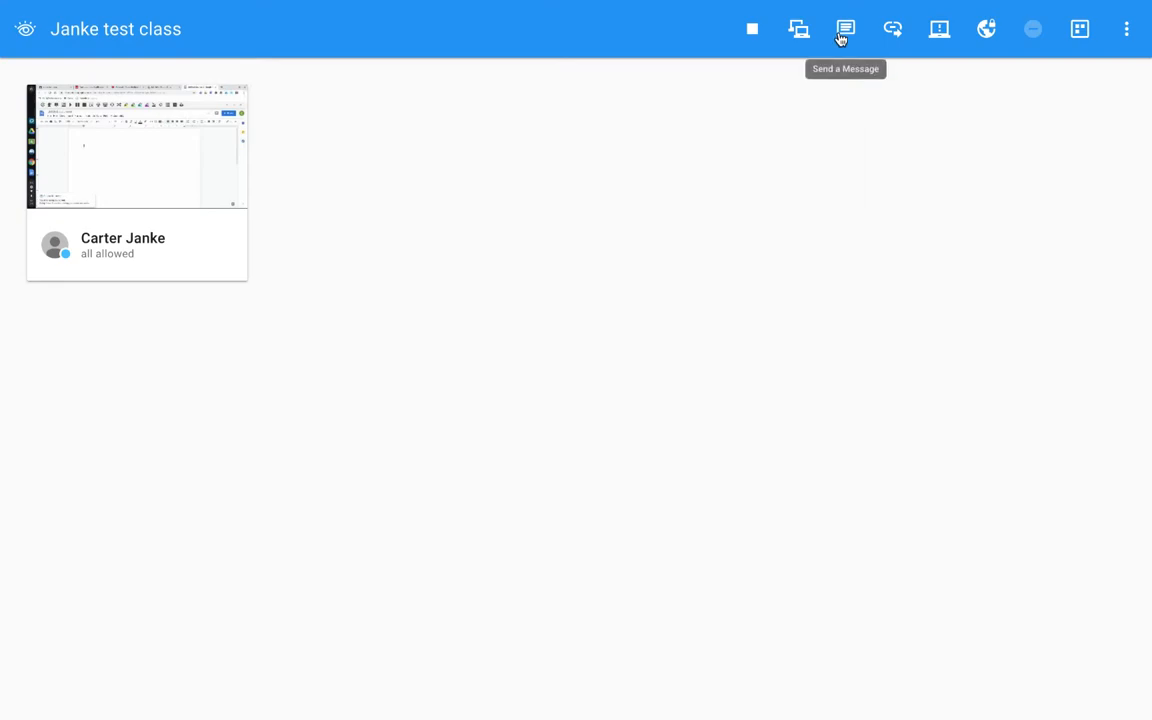
mouse_move(492, 206)
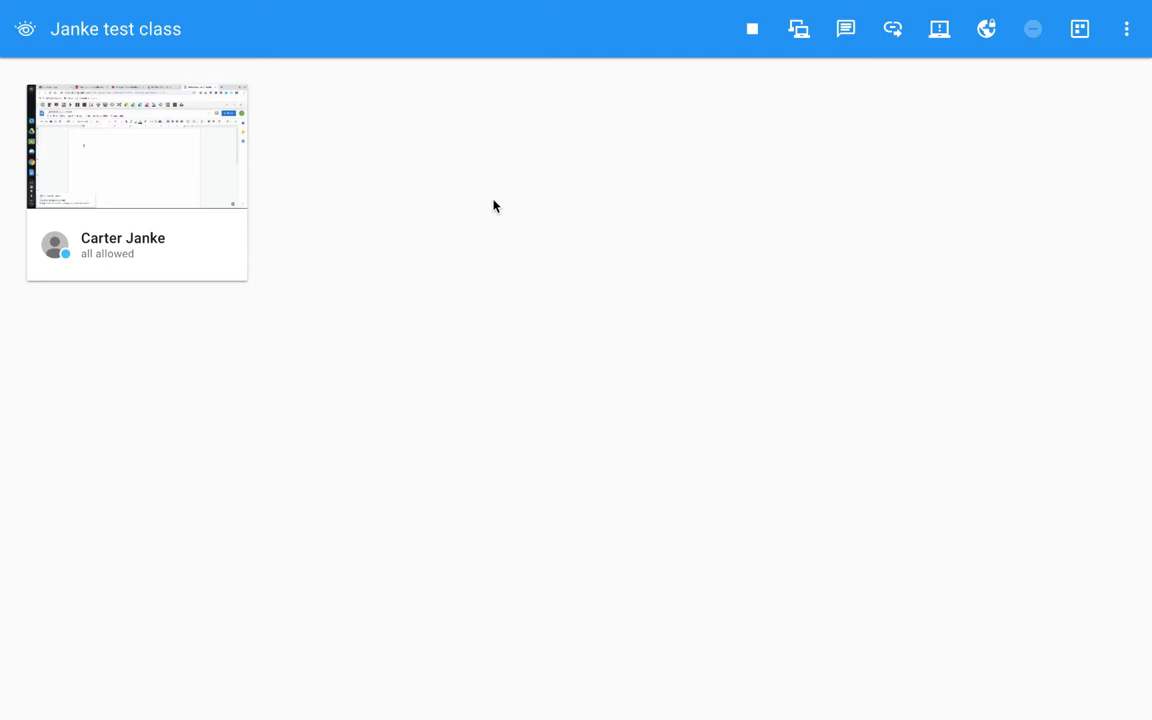
mouse_move(228, 156)
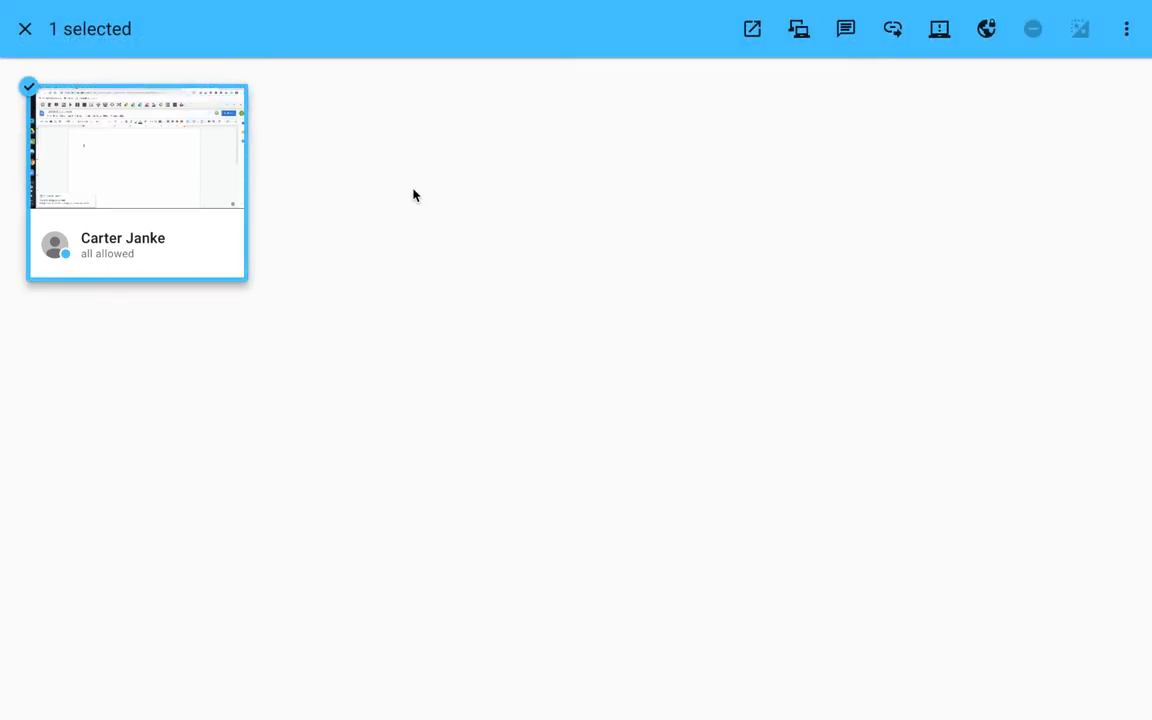
mouse_move(450, 192)
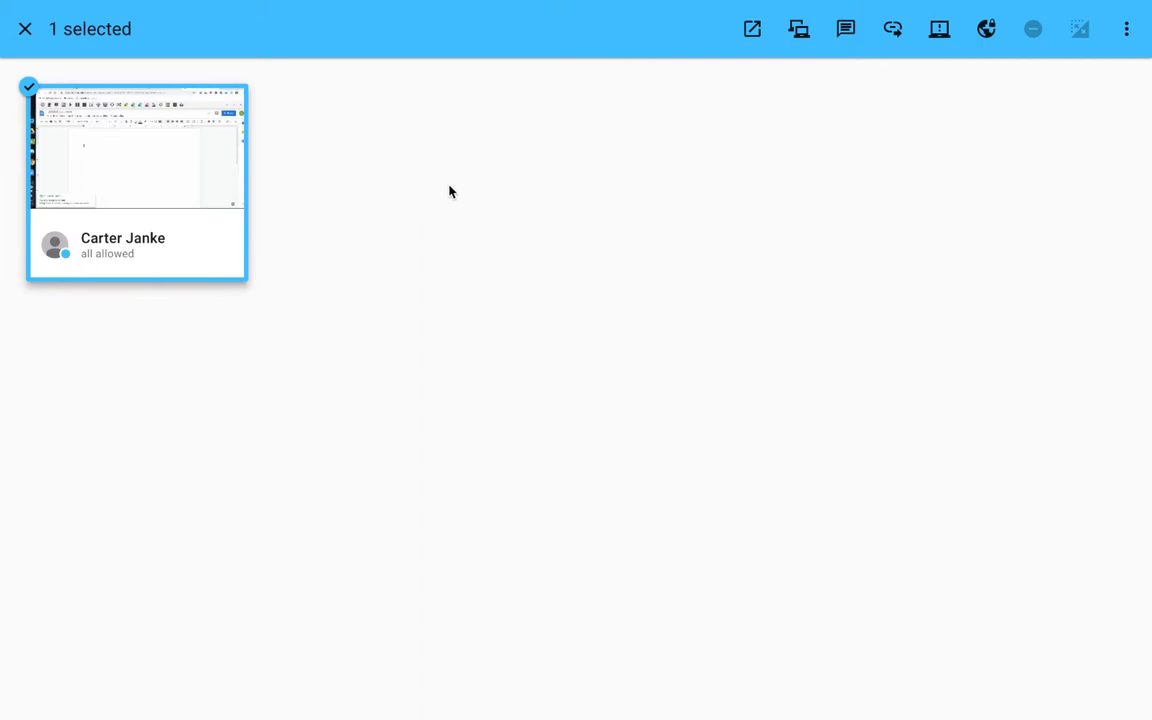
mouse_move(618, 130)
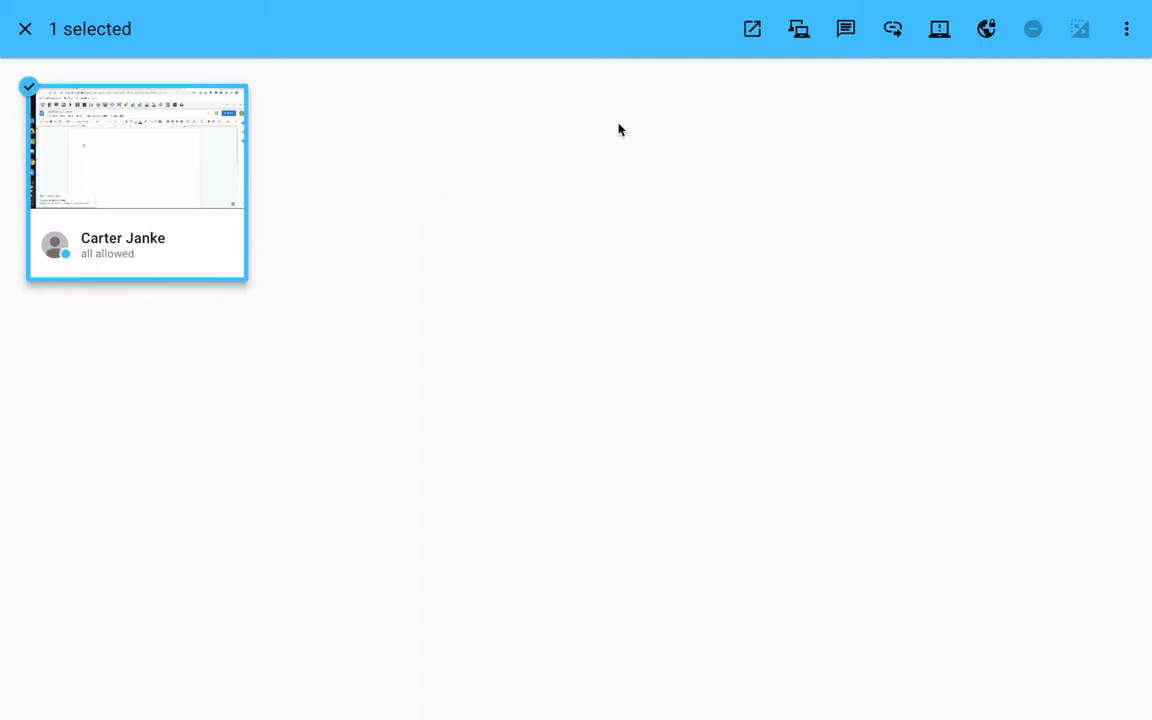
mouse_move(752, 78)
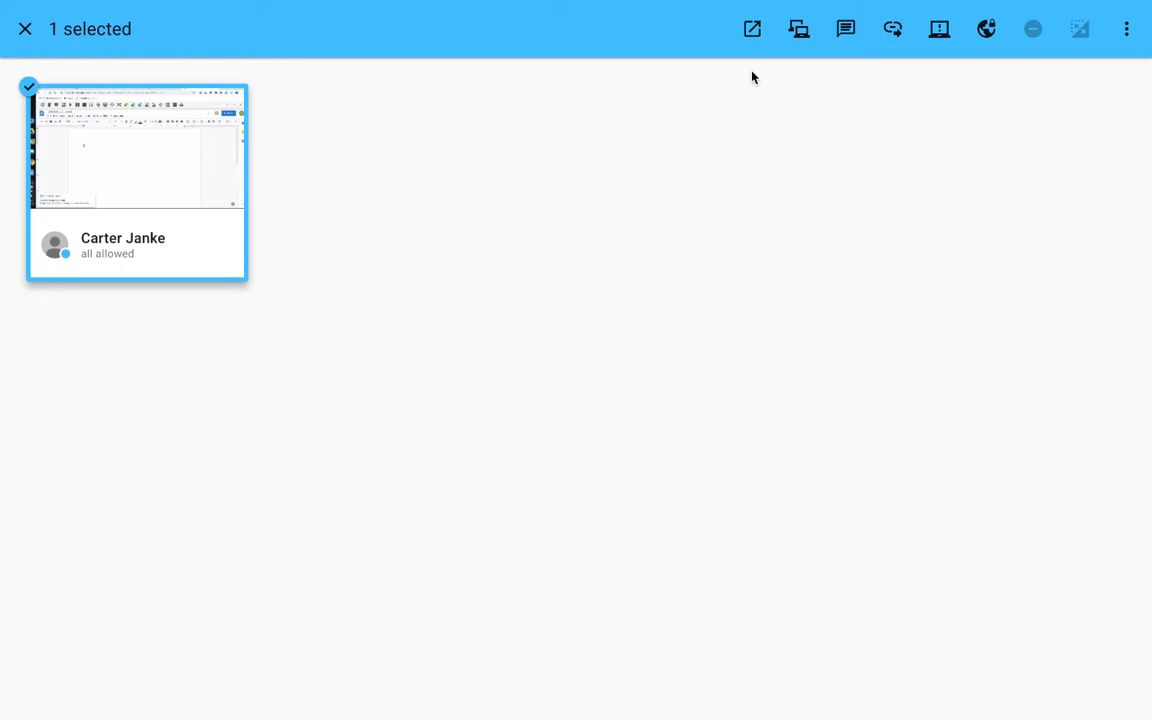
mouse_move(792, 20)
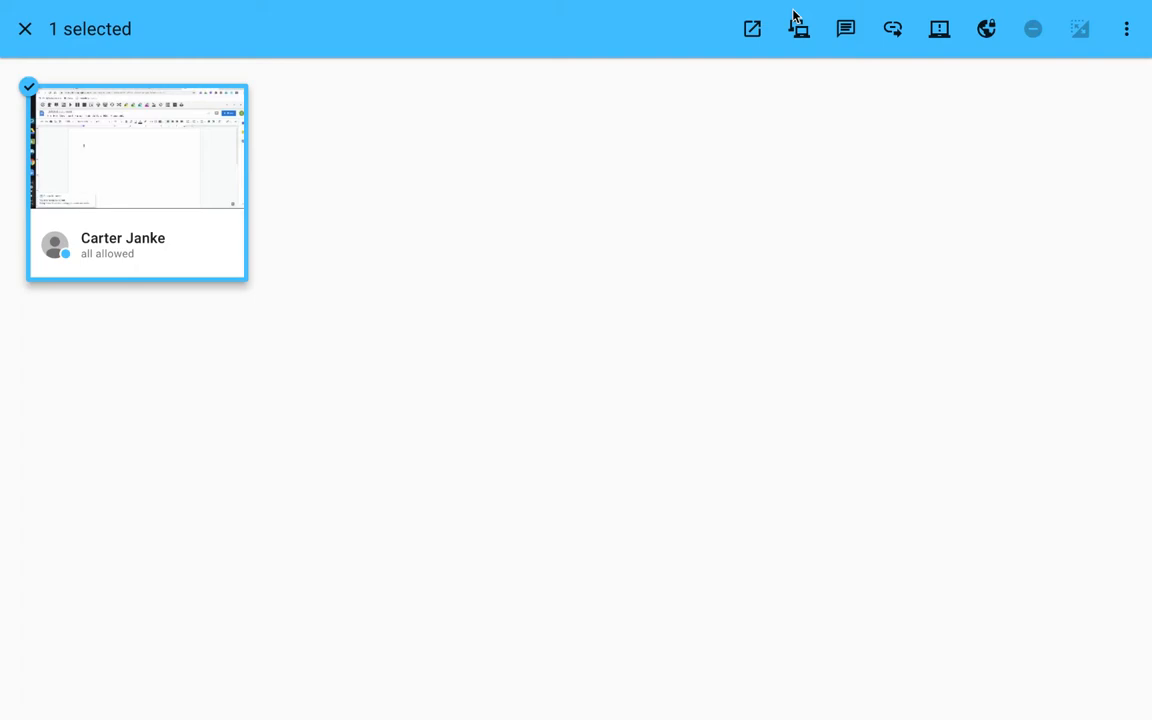
mouse_move(596, 192)
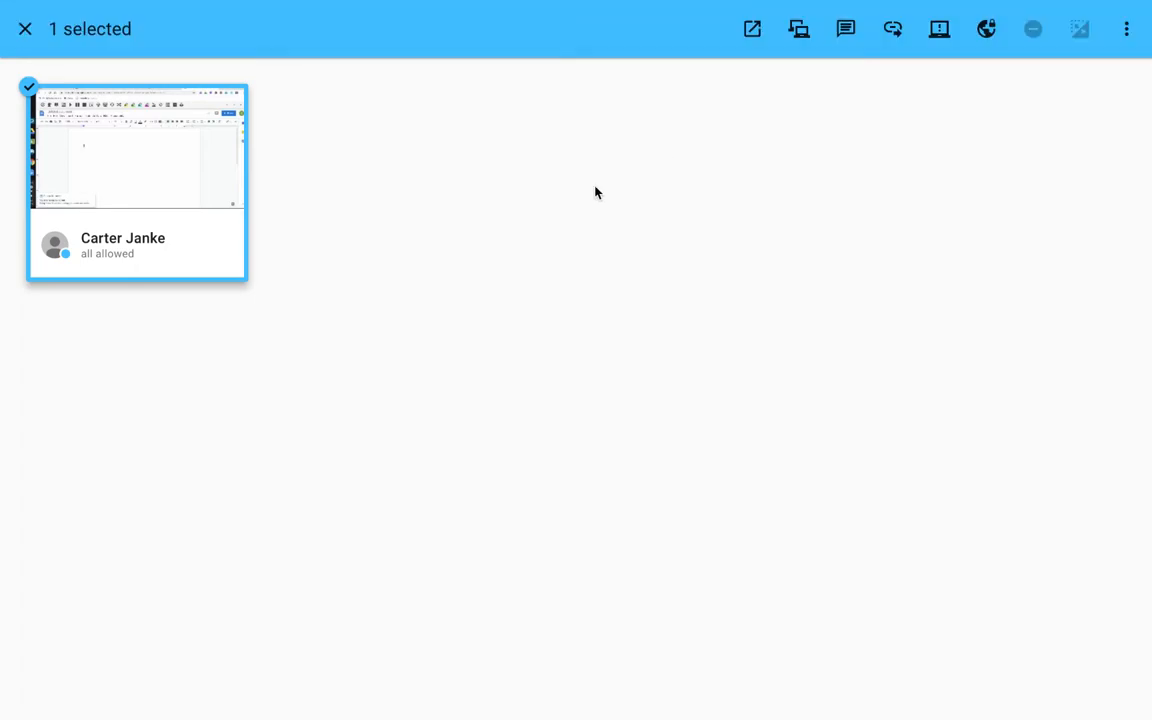
mouse_move(174, 182)
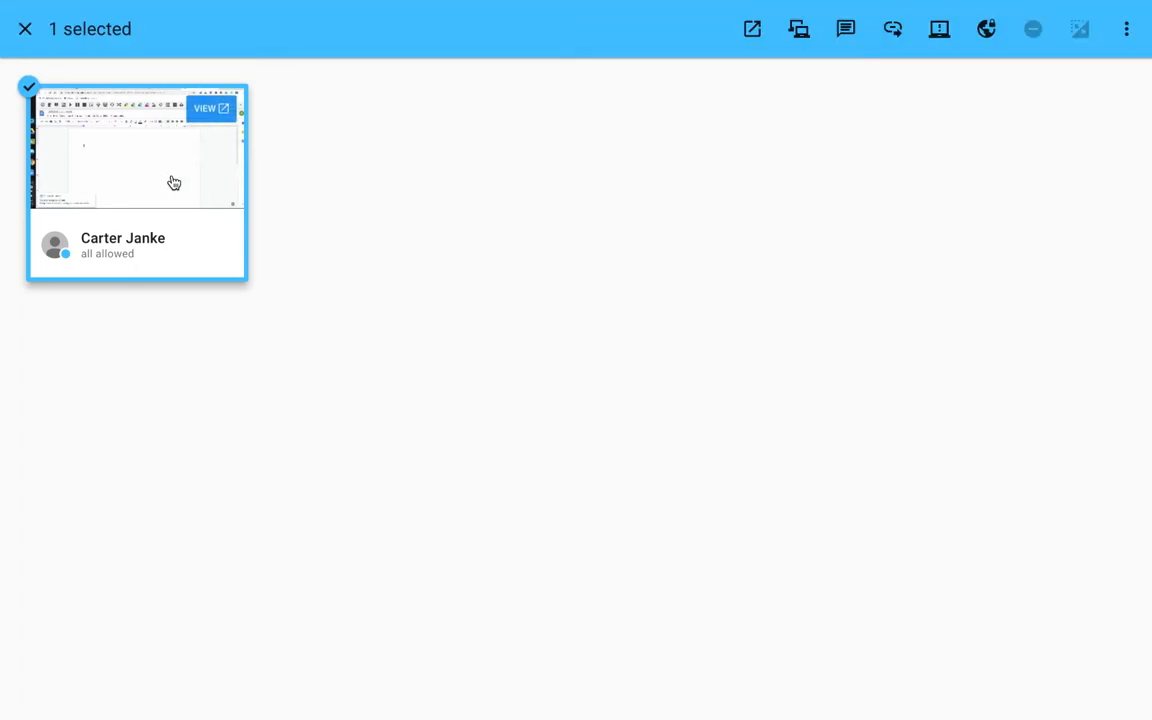
mouse_move(800, 28)
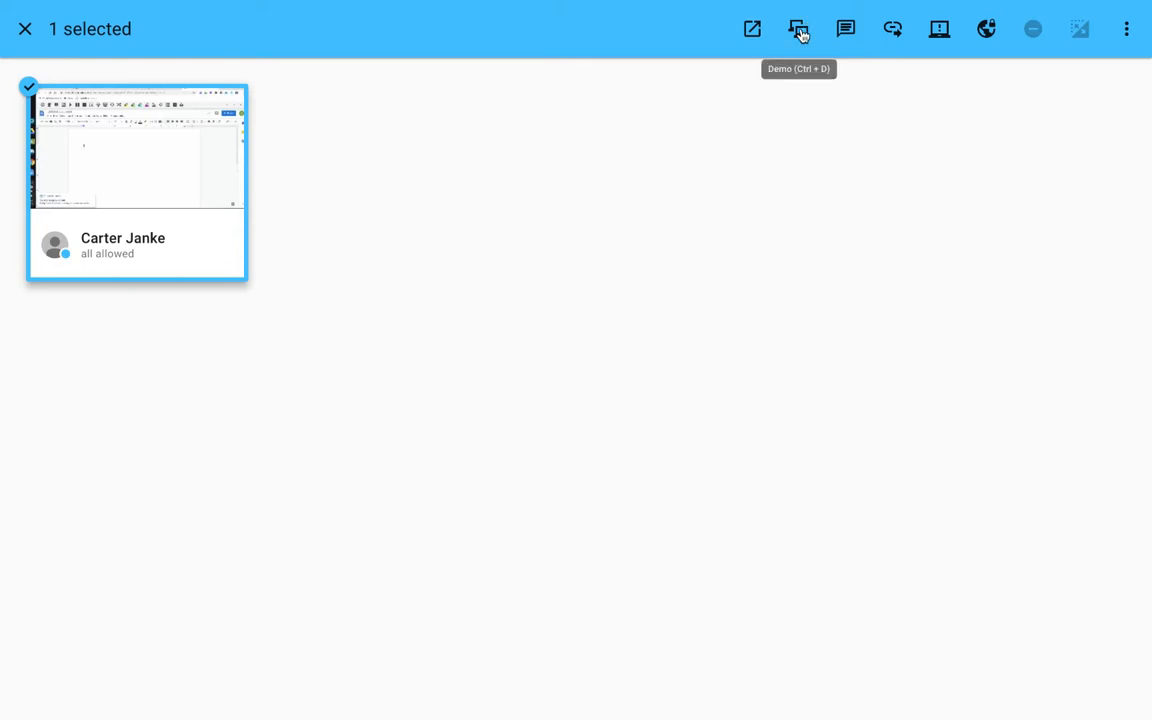
click(800, 28)
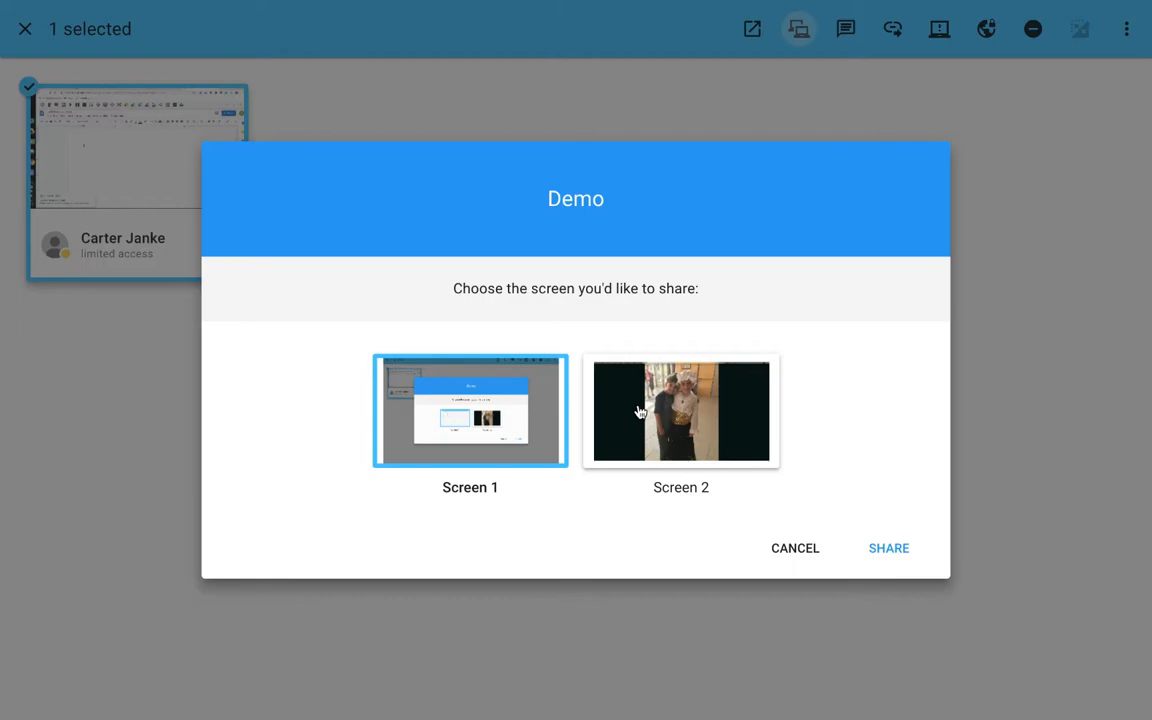
mouse_move(638, 474)
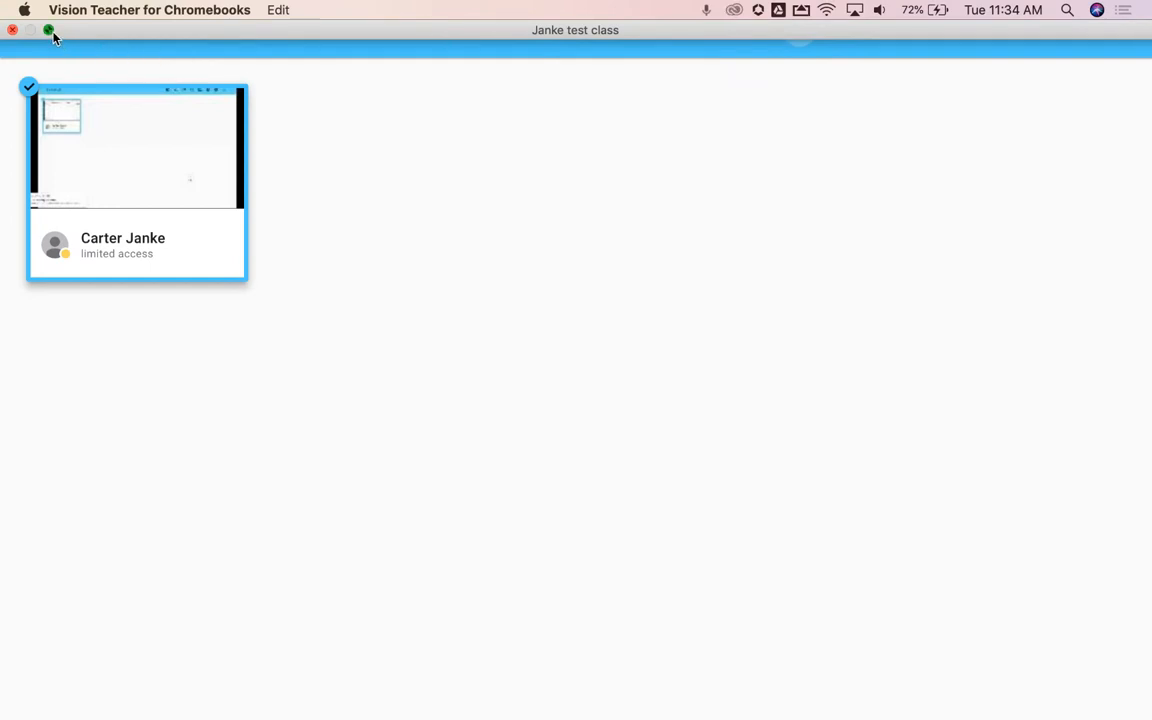
Hide the Vision Teacher window and show the Vision for Chromebooks user guide PDF in Chrome
click(48, 30)
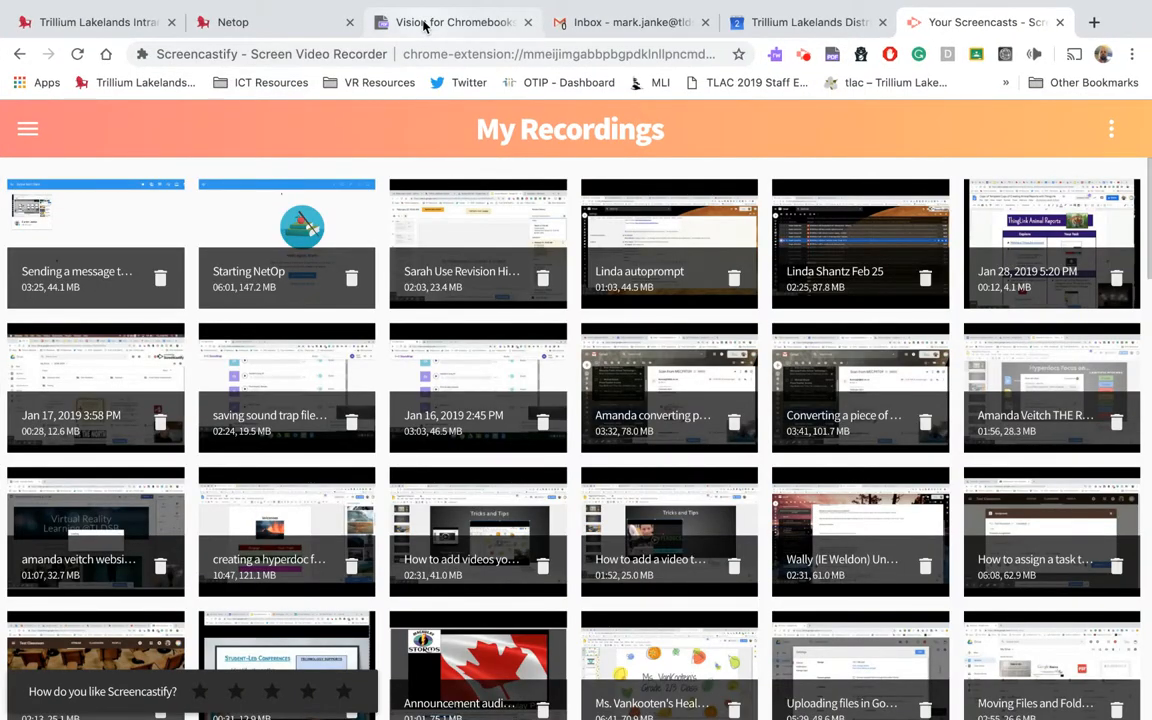
mouse_move(452, 22)
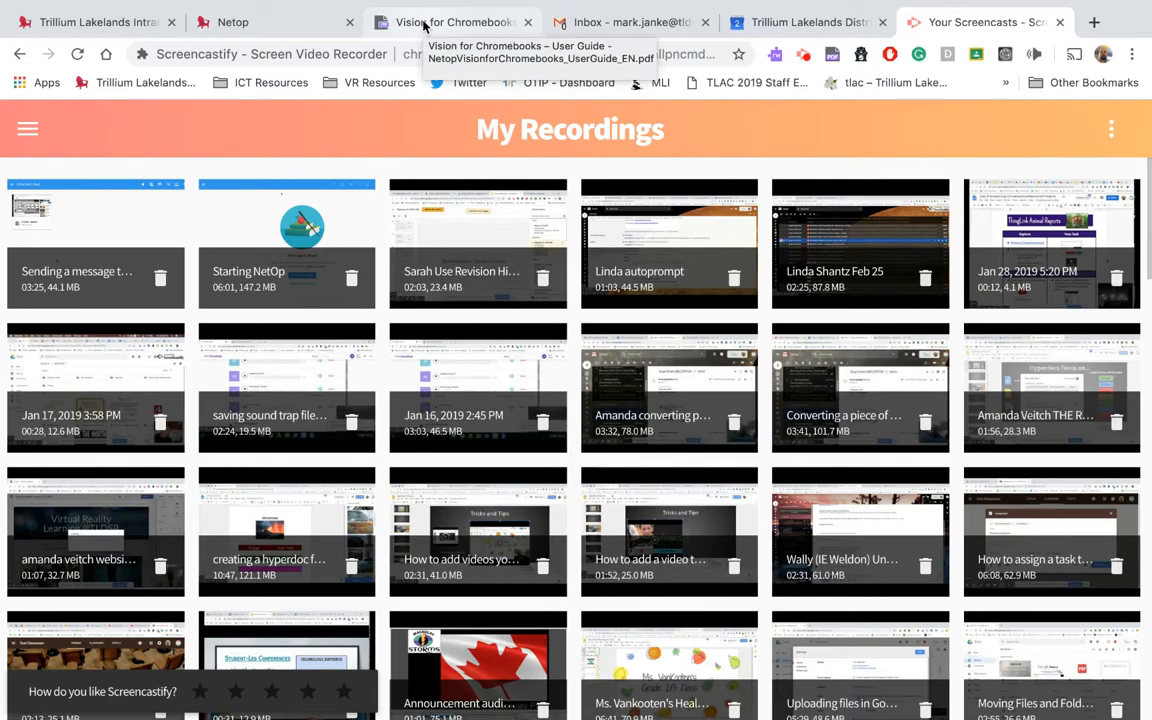
click(452, 22)
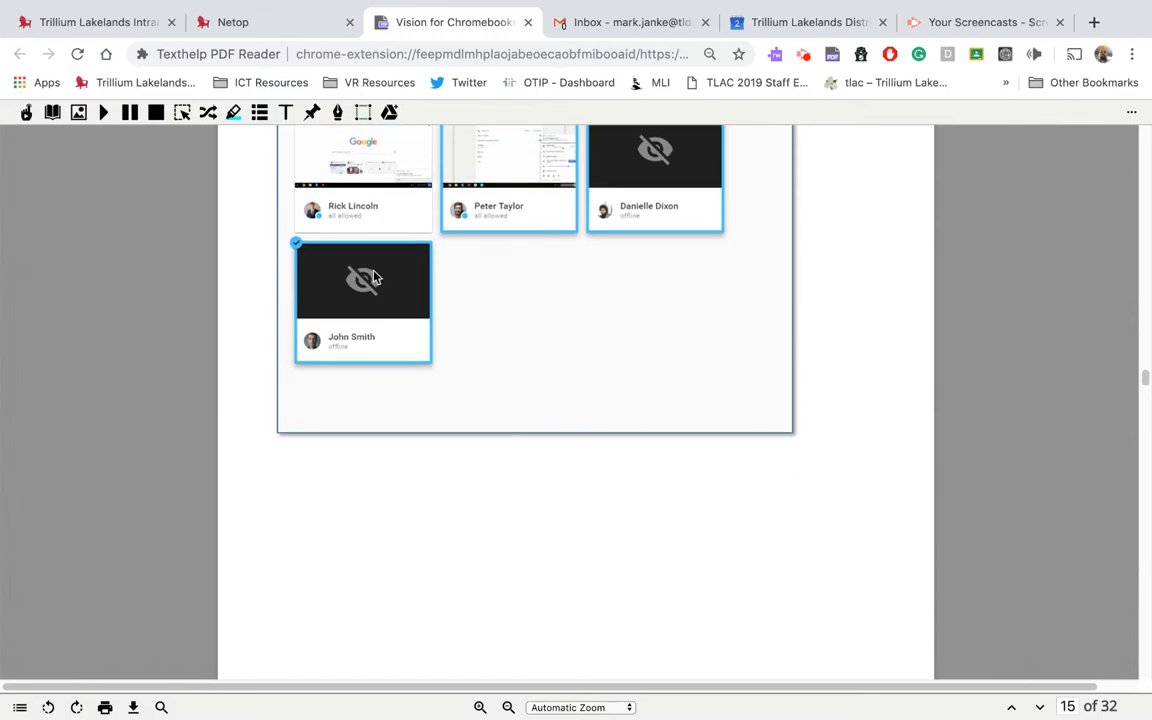
Add a typewriter note "My message in the pdf." below the page-15 screenshot, widened to one line
scroll(down, 3)
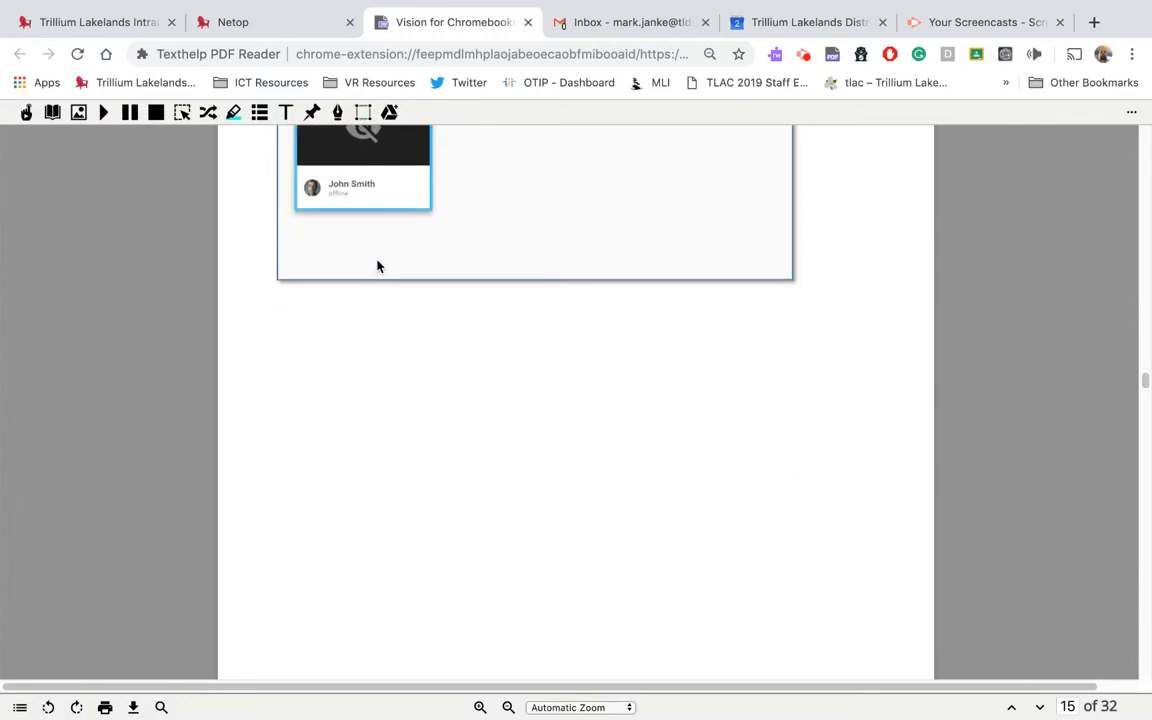
mouse_move(338, 112)
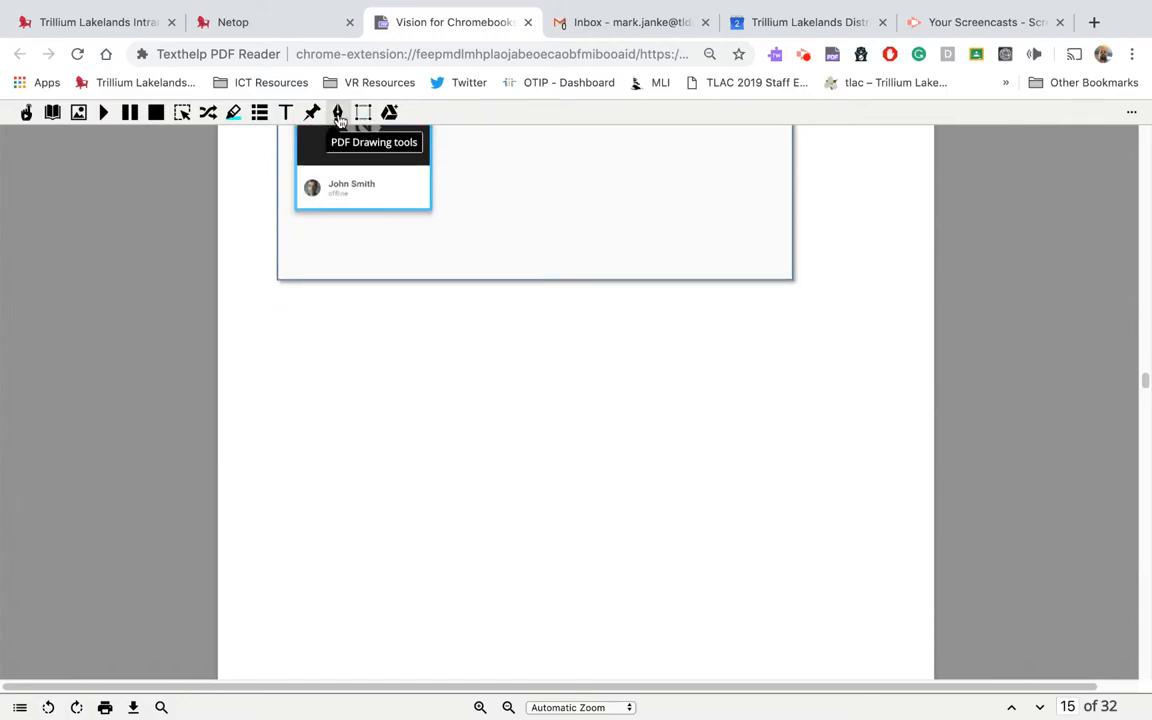
mouse_move(286, 112)
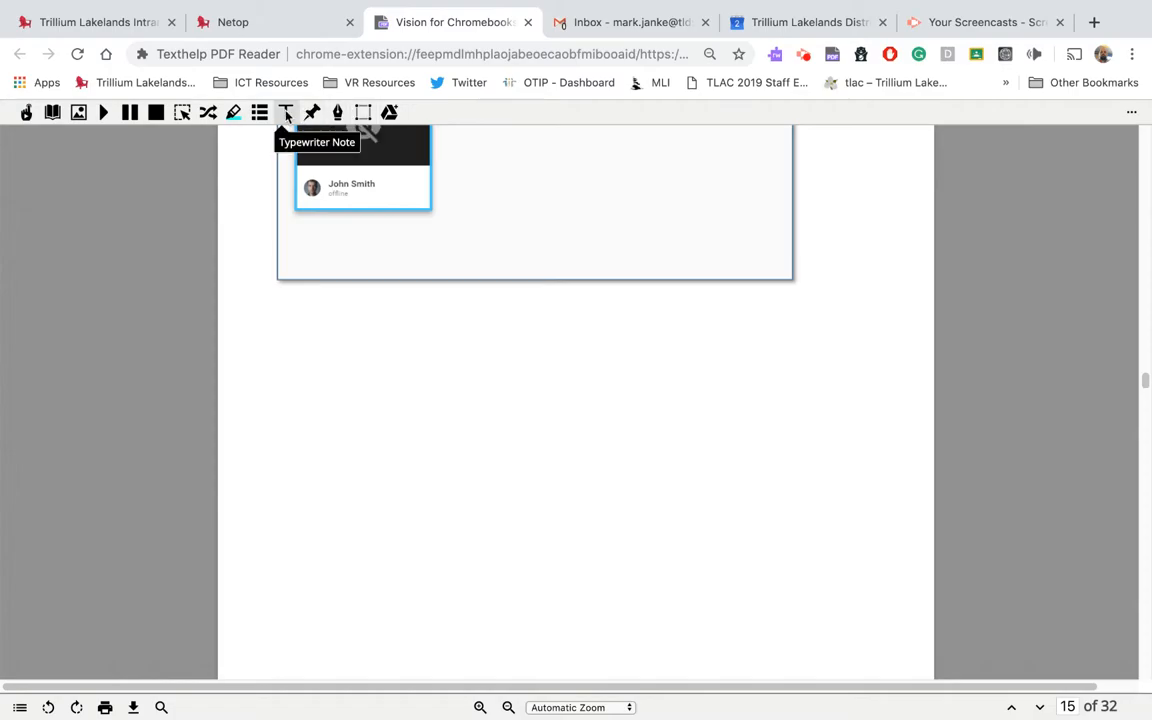
click(286, 112)
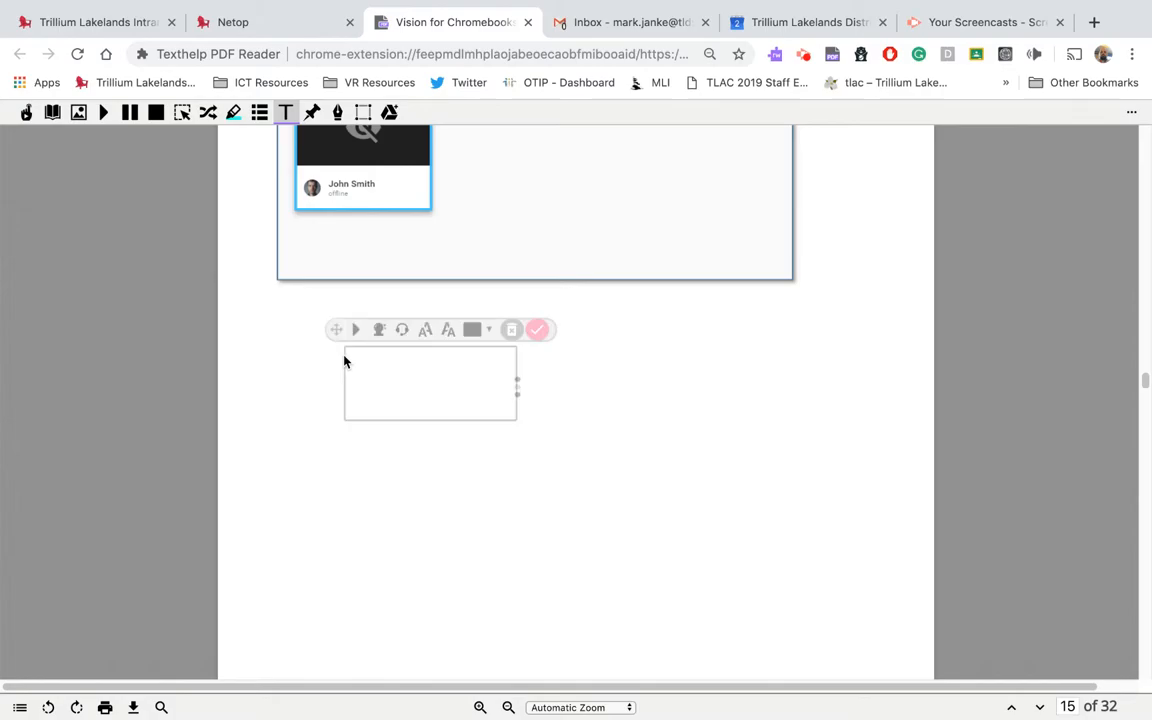
text(My m)
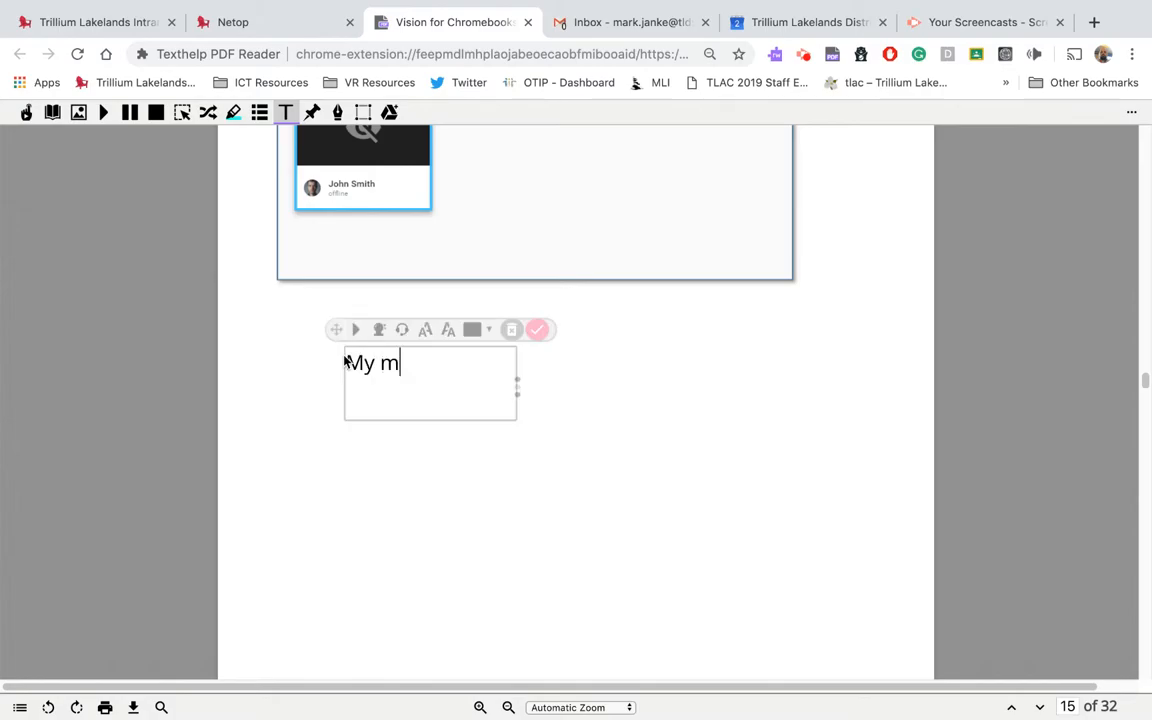
text(essage in)
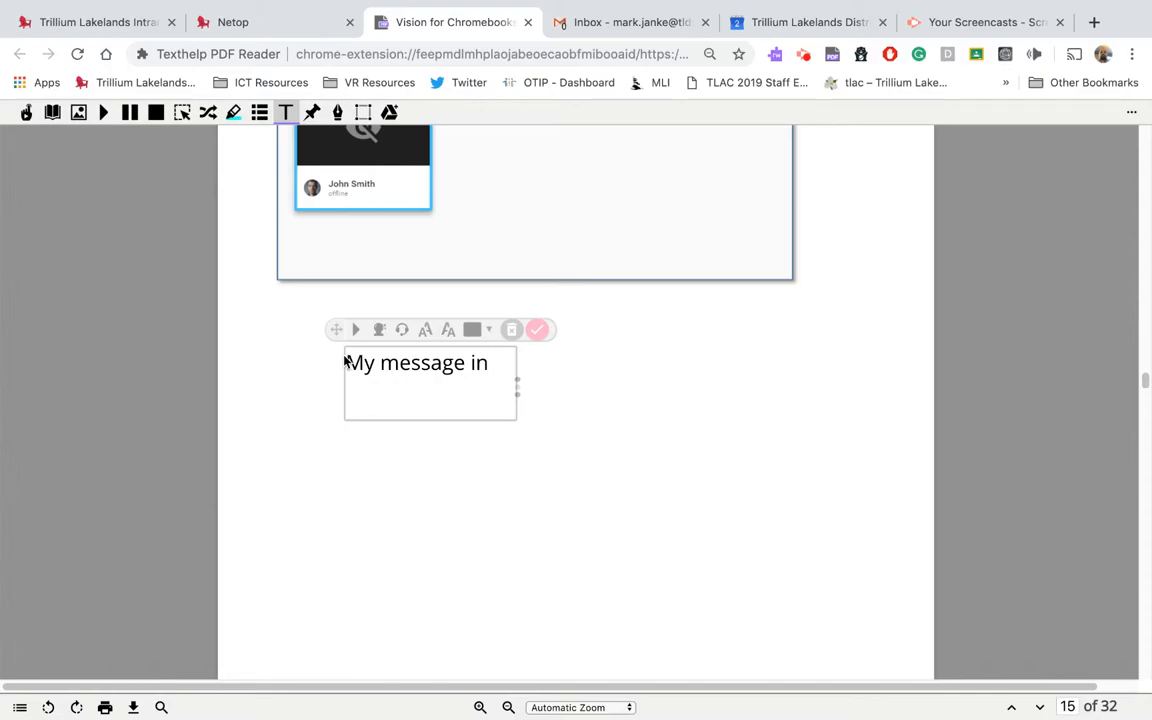
text(.)
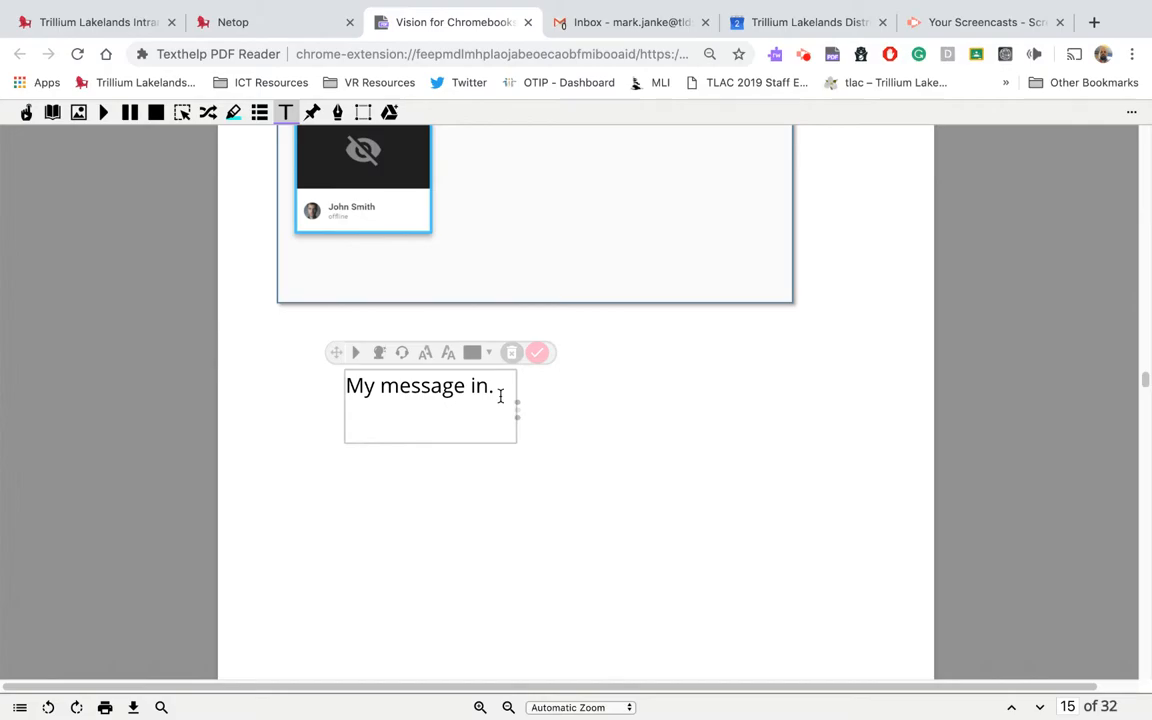
text(the pdf)
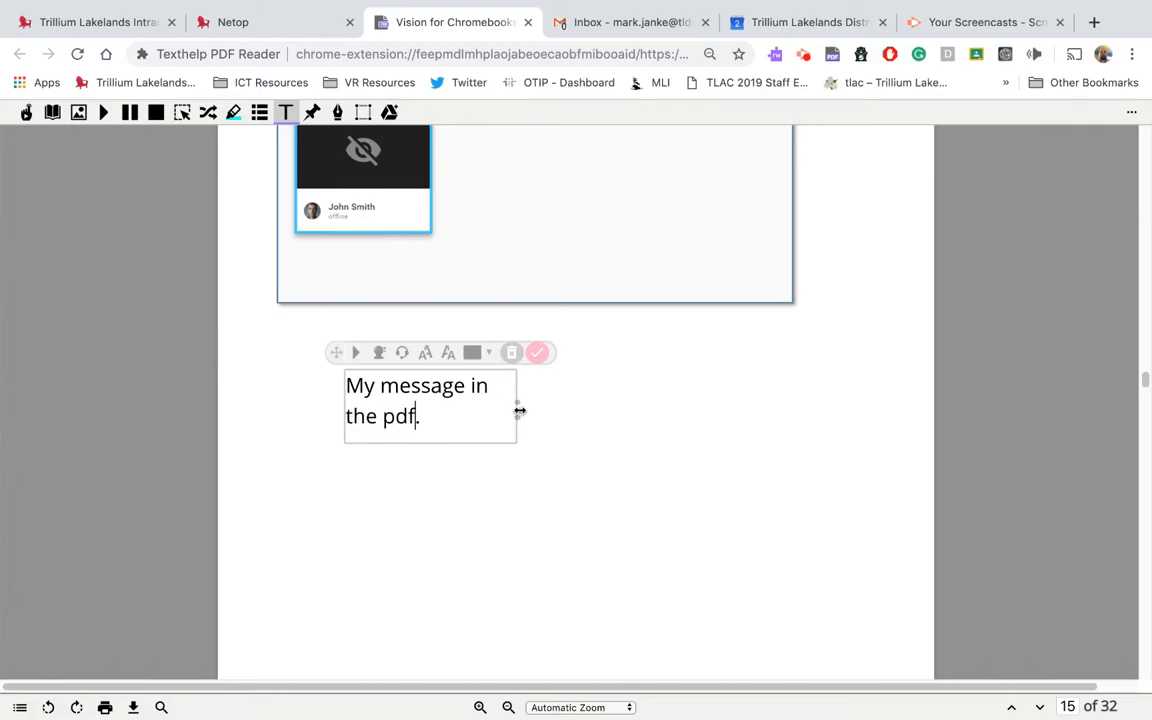
drag(518, 410, 692, 410)
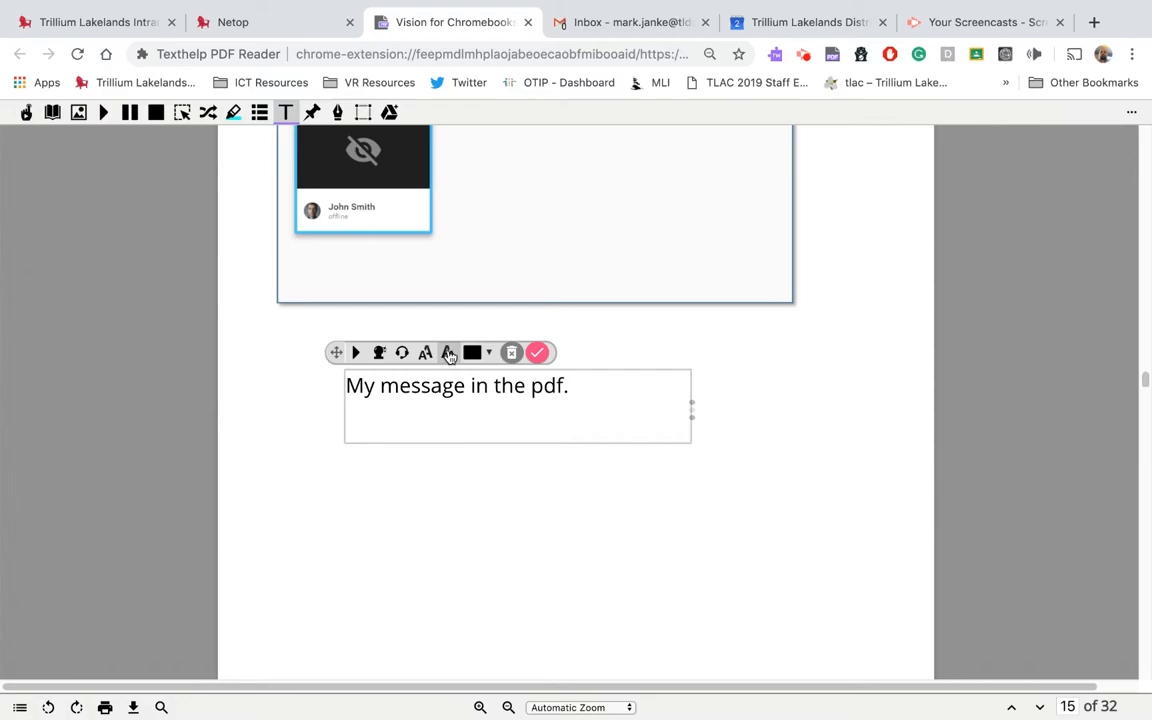
Colour the note text "My message in the pdf." red
click(448, 352)
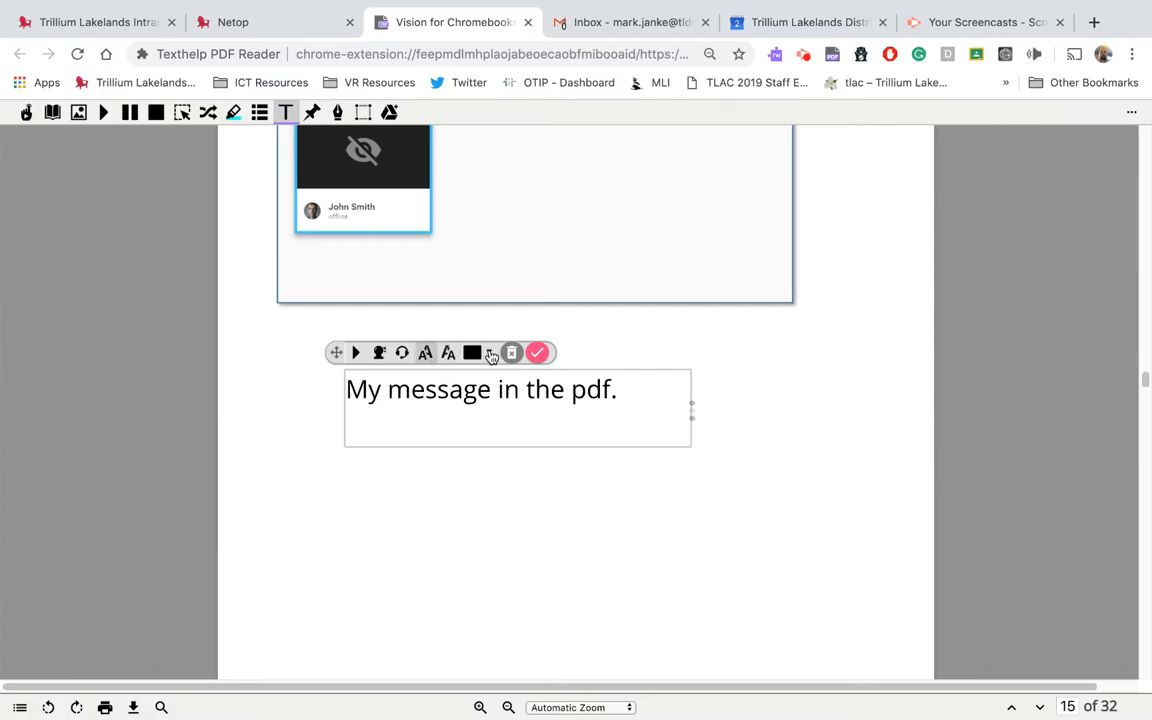
click(492, 352)
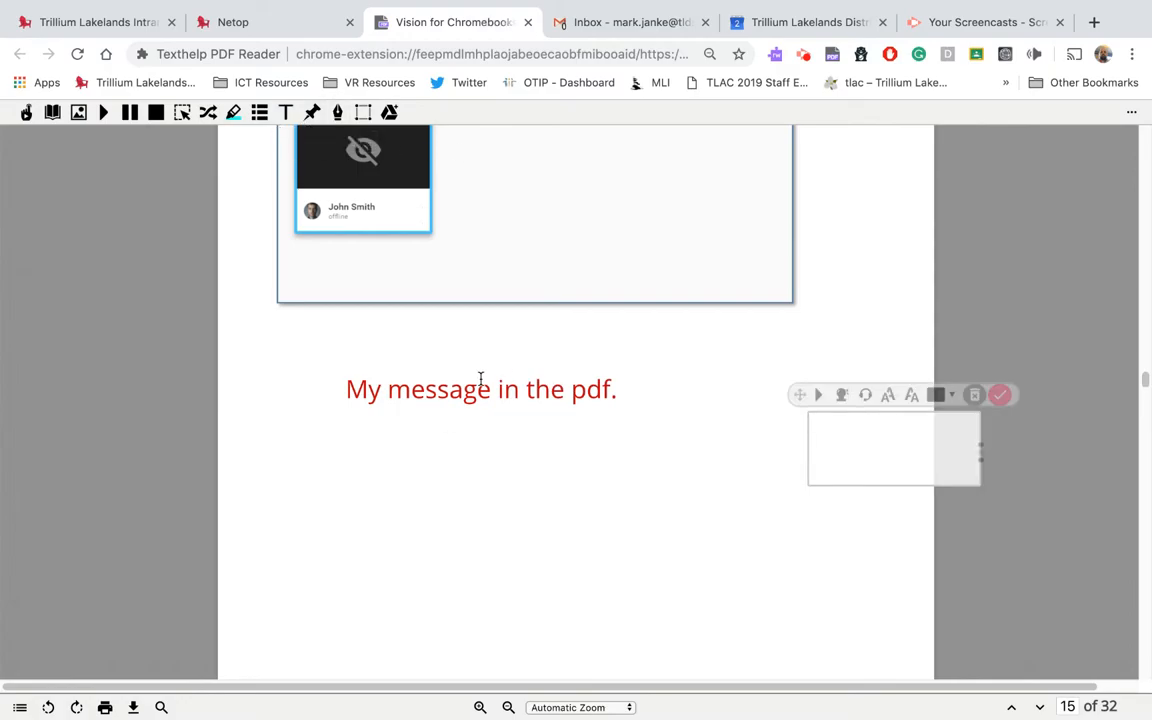
mouse_move(948, 386)
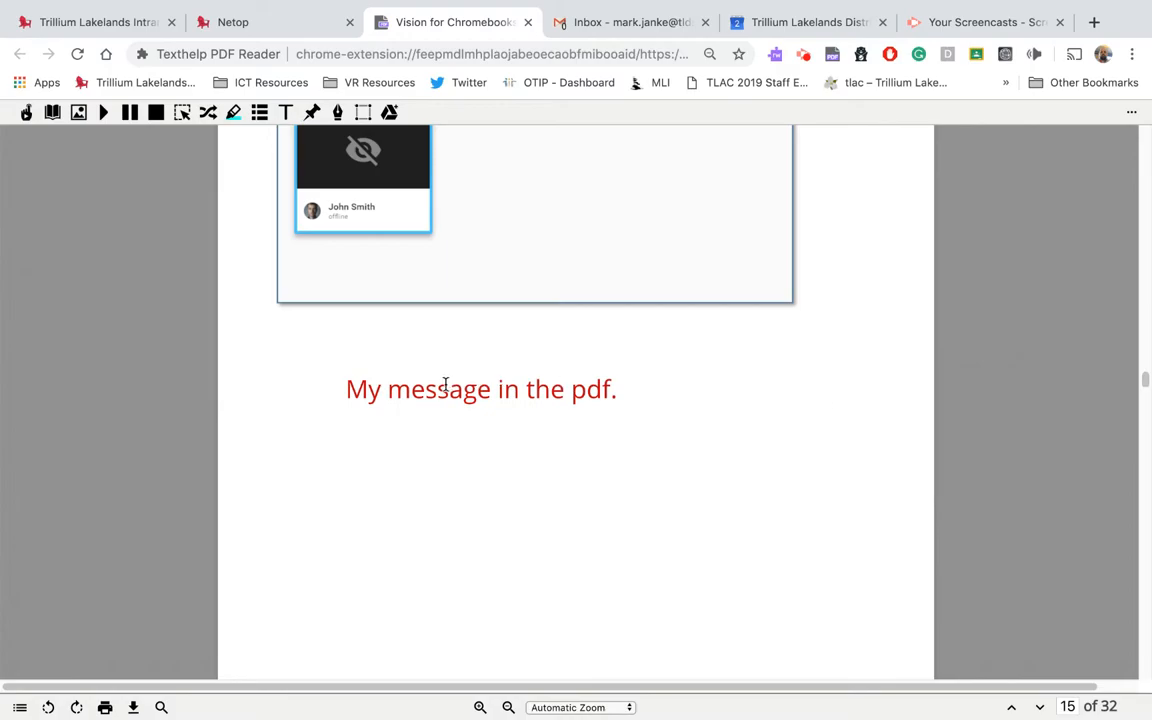
Move the red note into the screenshot beside John Smith's fourth student tile and deselect it
click(480, 388)
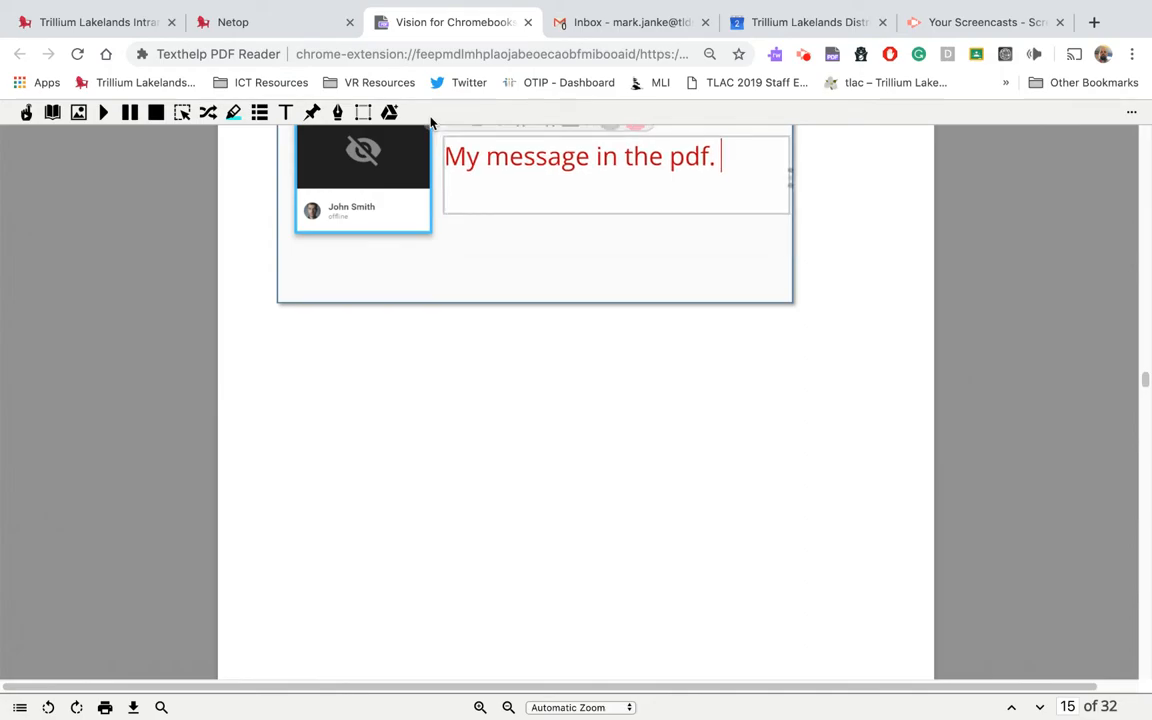
scroll(up, 3)
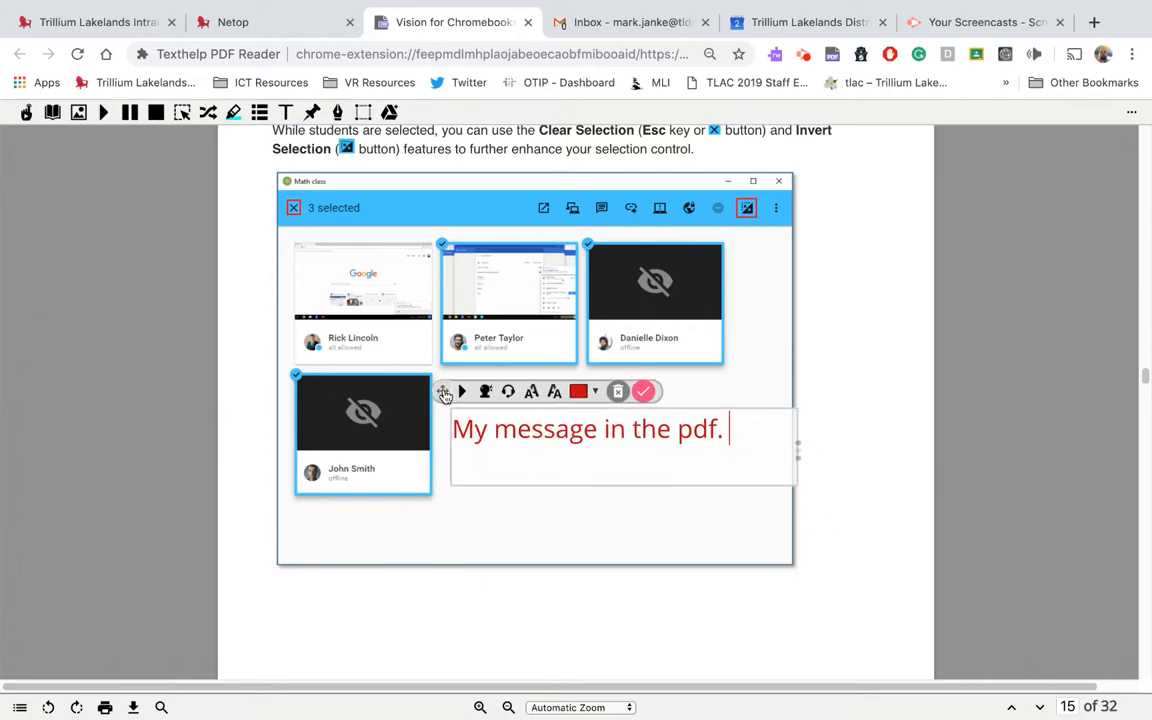
click(644, 390)
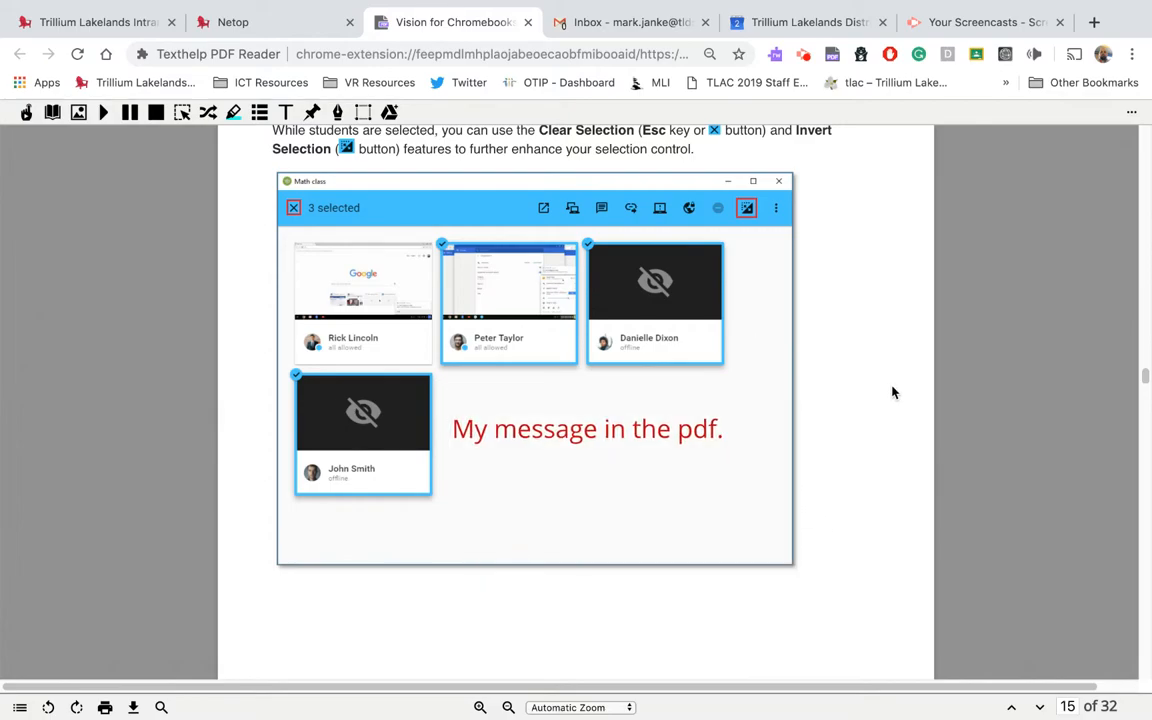
mouse_move(296, 180)
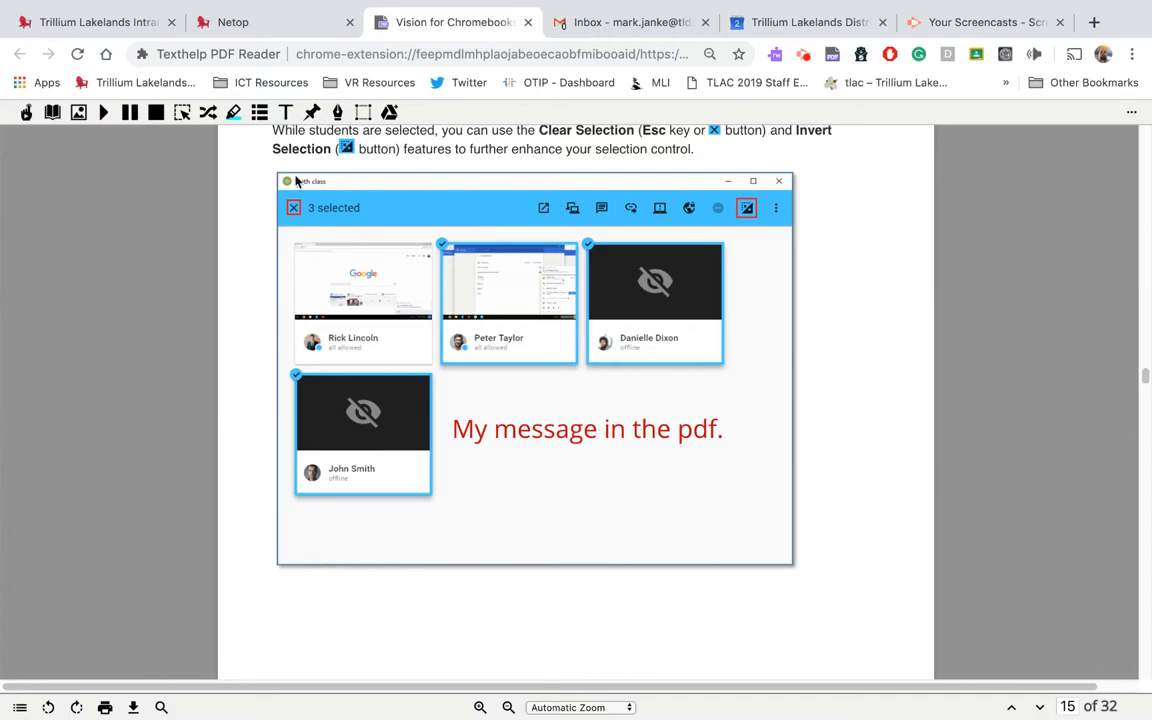
mouse_move(370, 206)
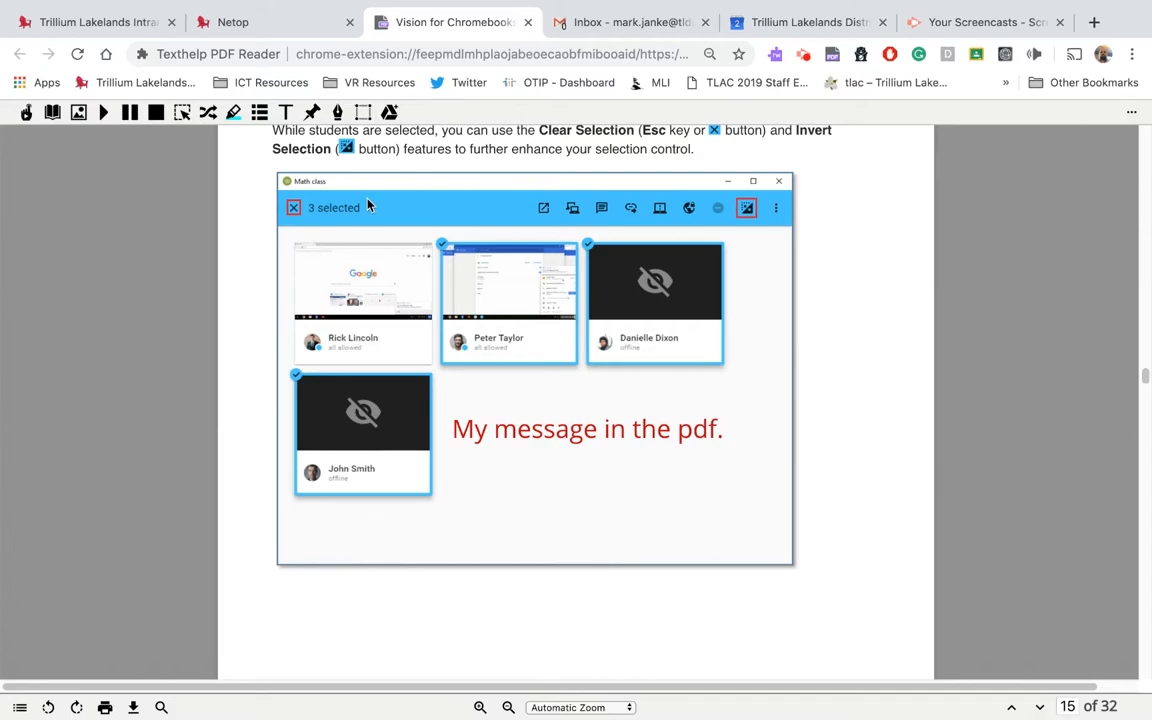
mouse_move(392, 344)
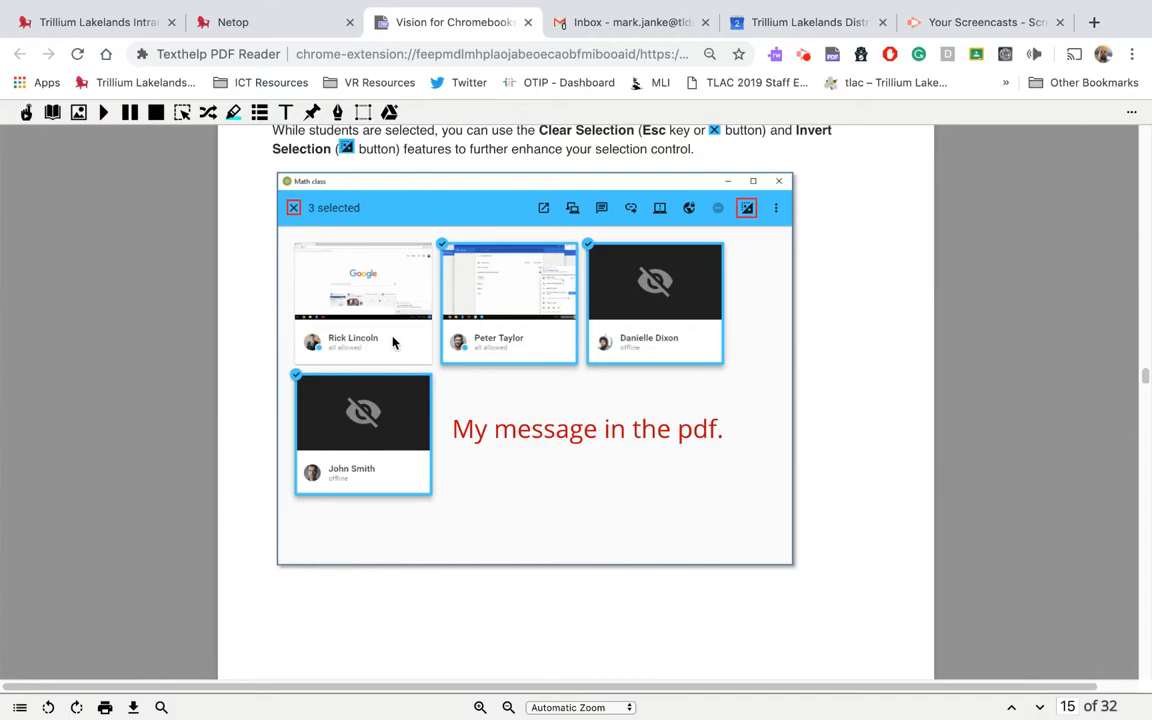
mouse_move(378, 320)
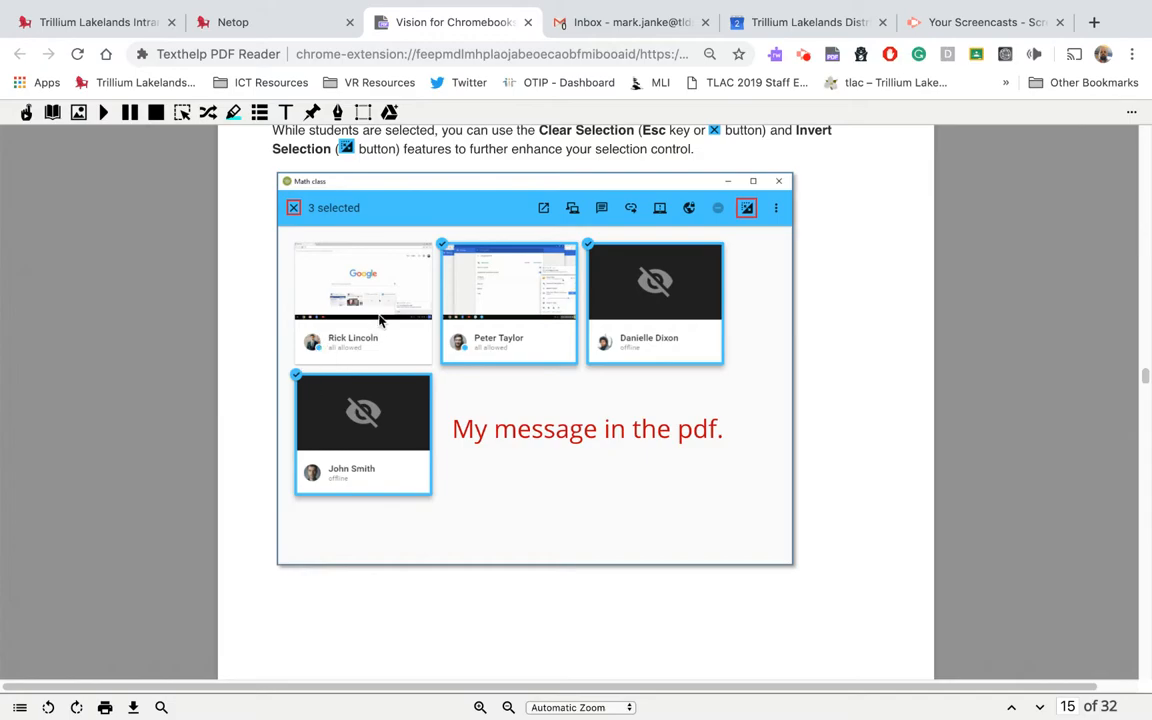
mouse_move(972, 684)
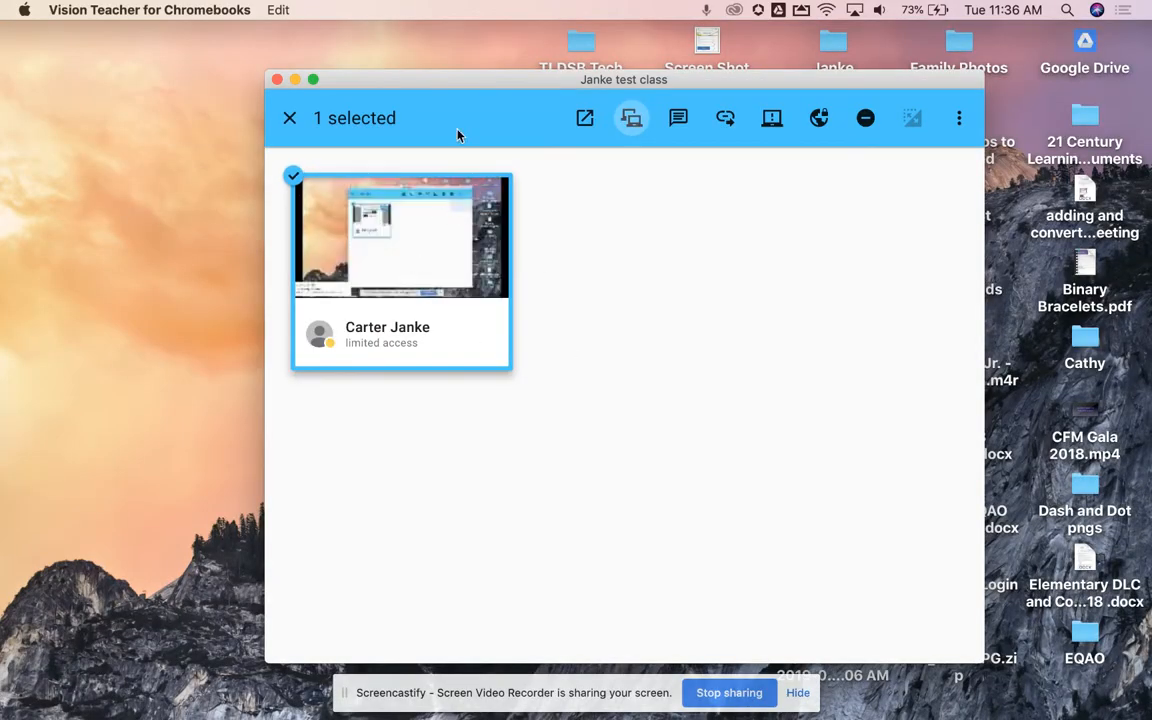
mouse_move(632, 118)
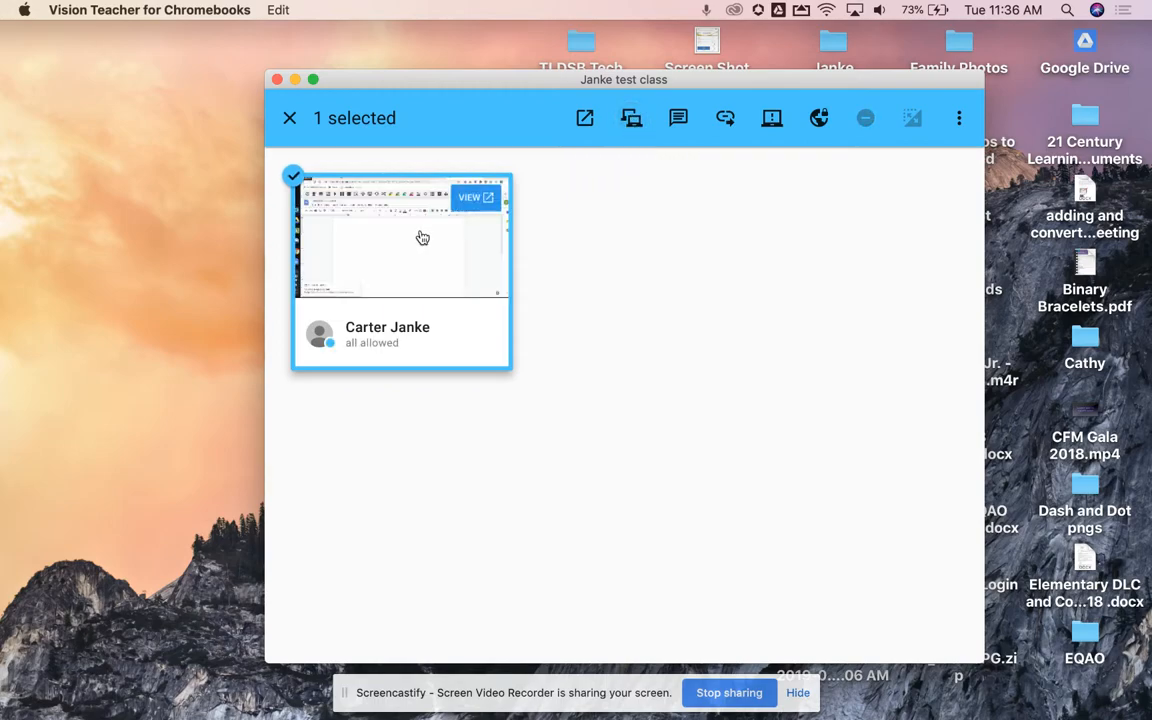
click(476, 198)
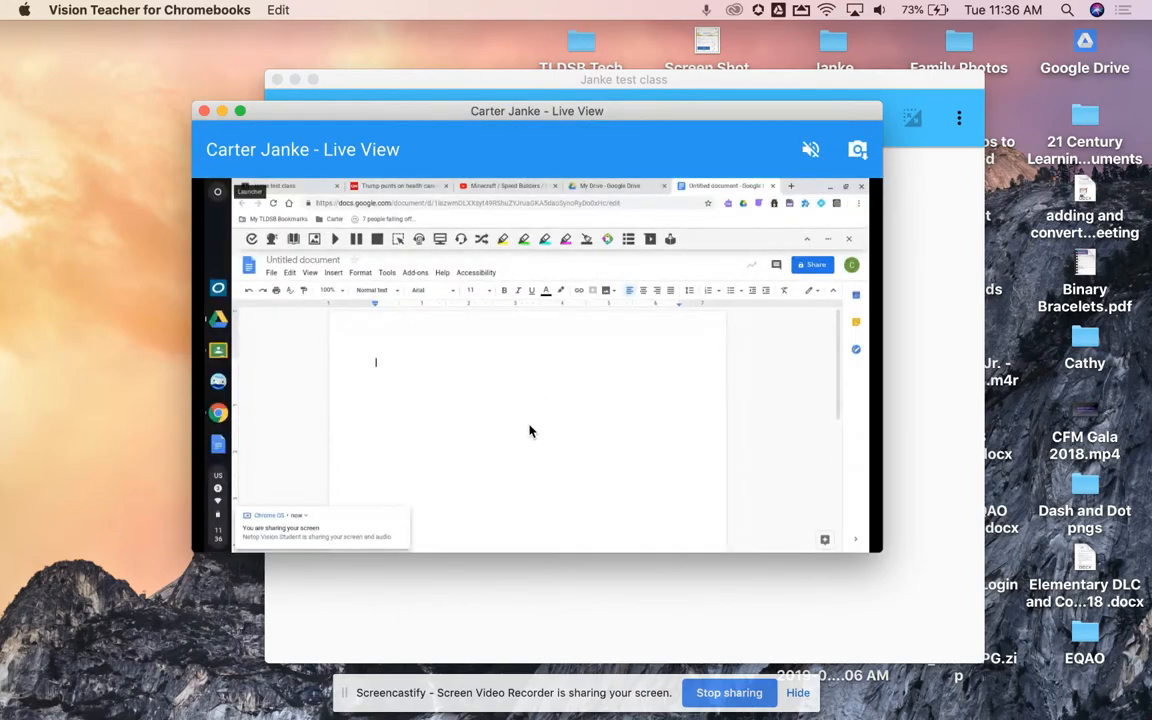
mouse_move(484, 404)
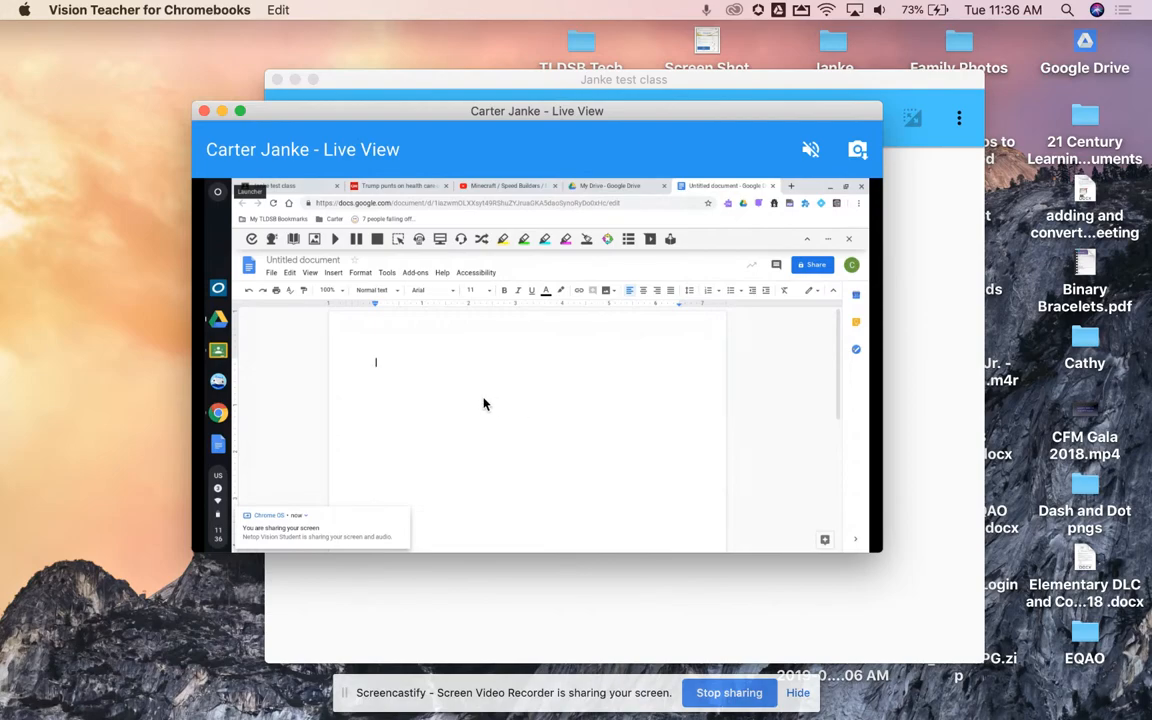